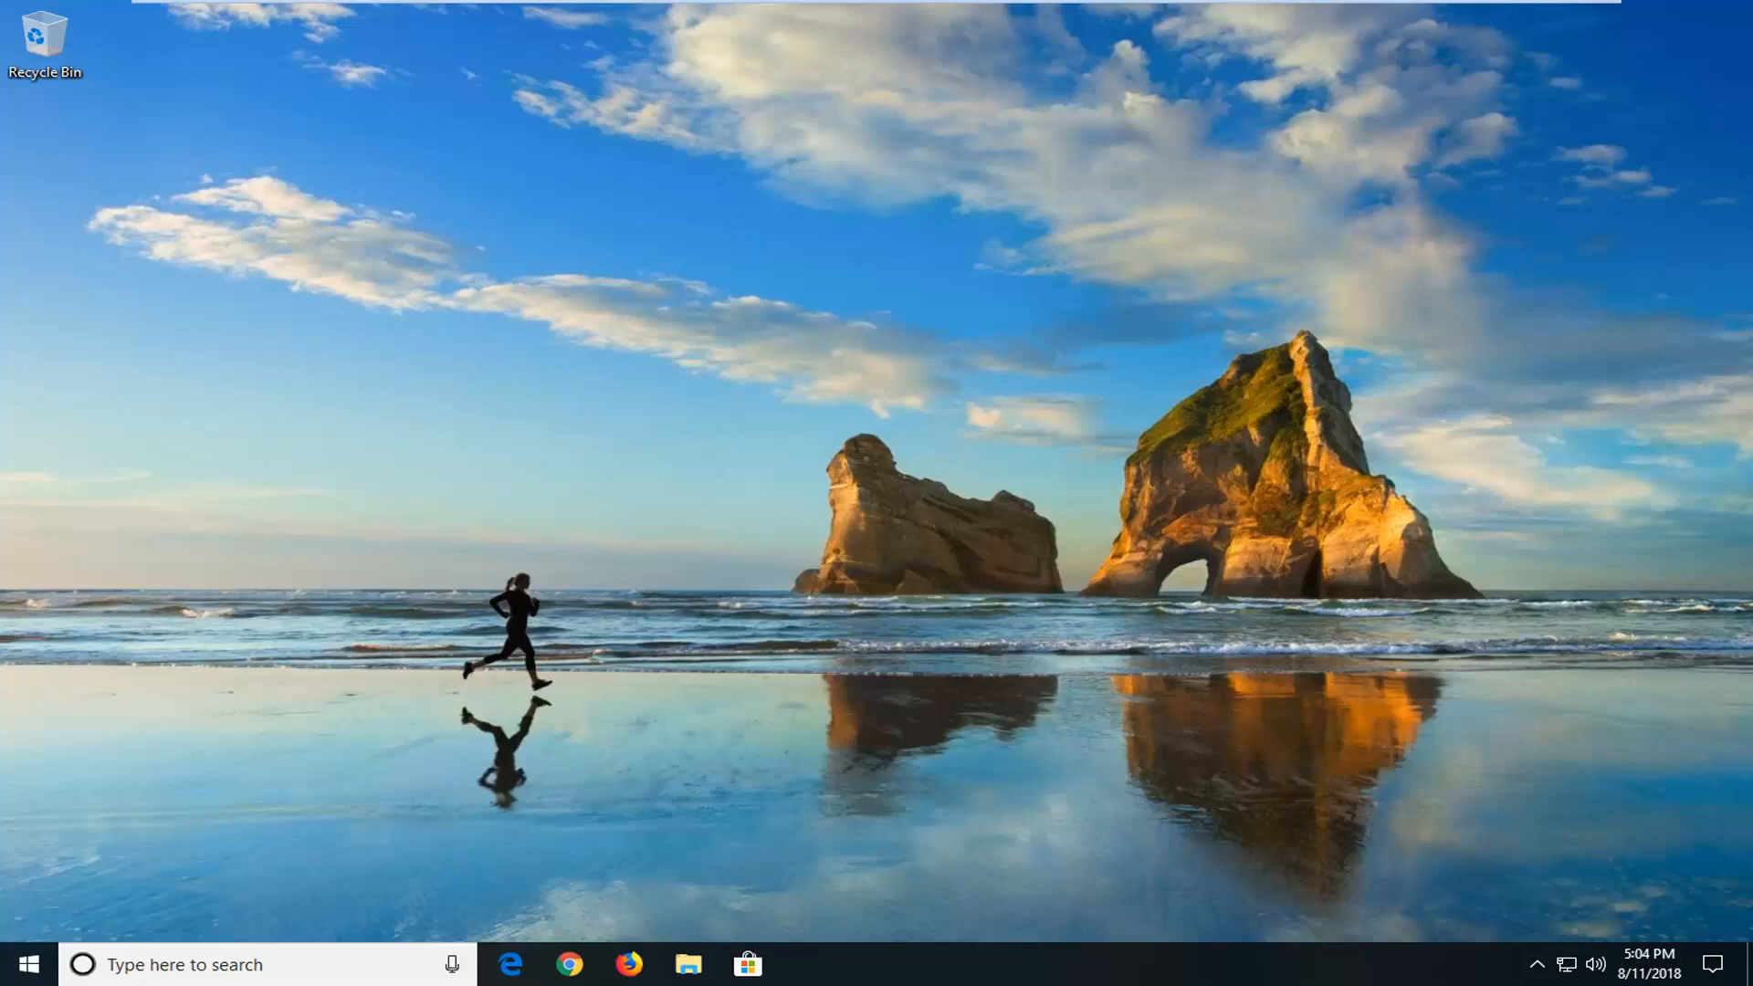
mouse_move(1159, 800)
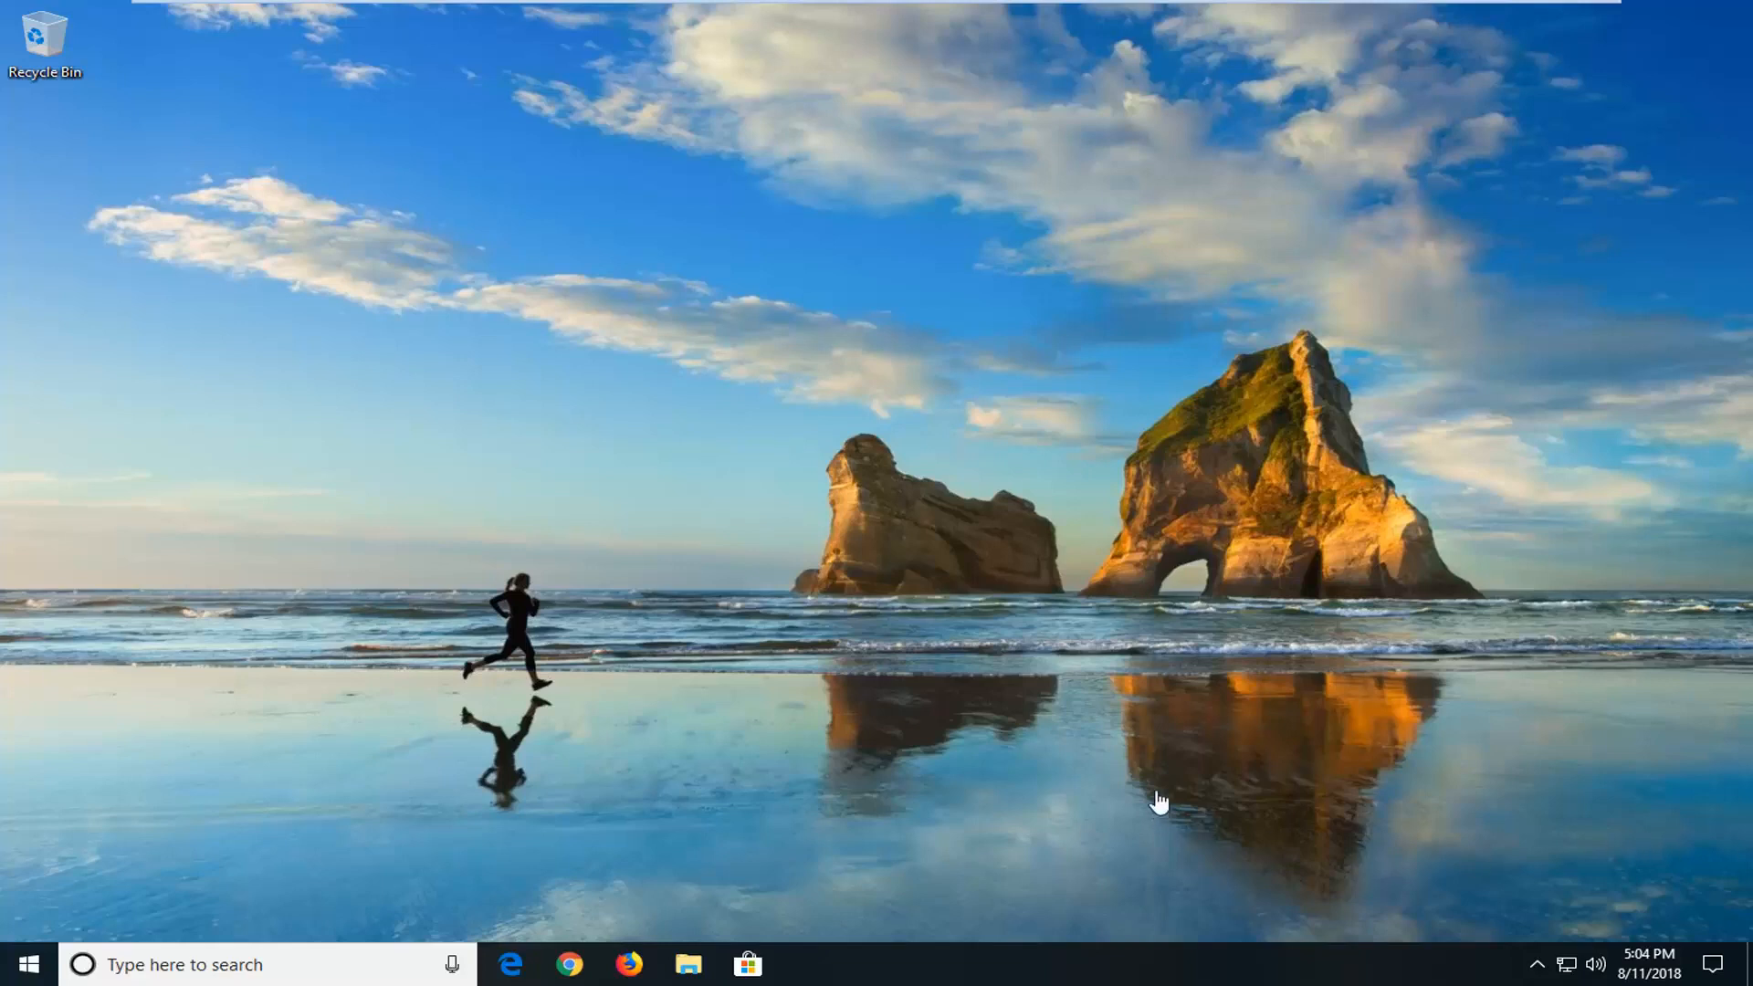
mouse_move(1186, 749)
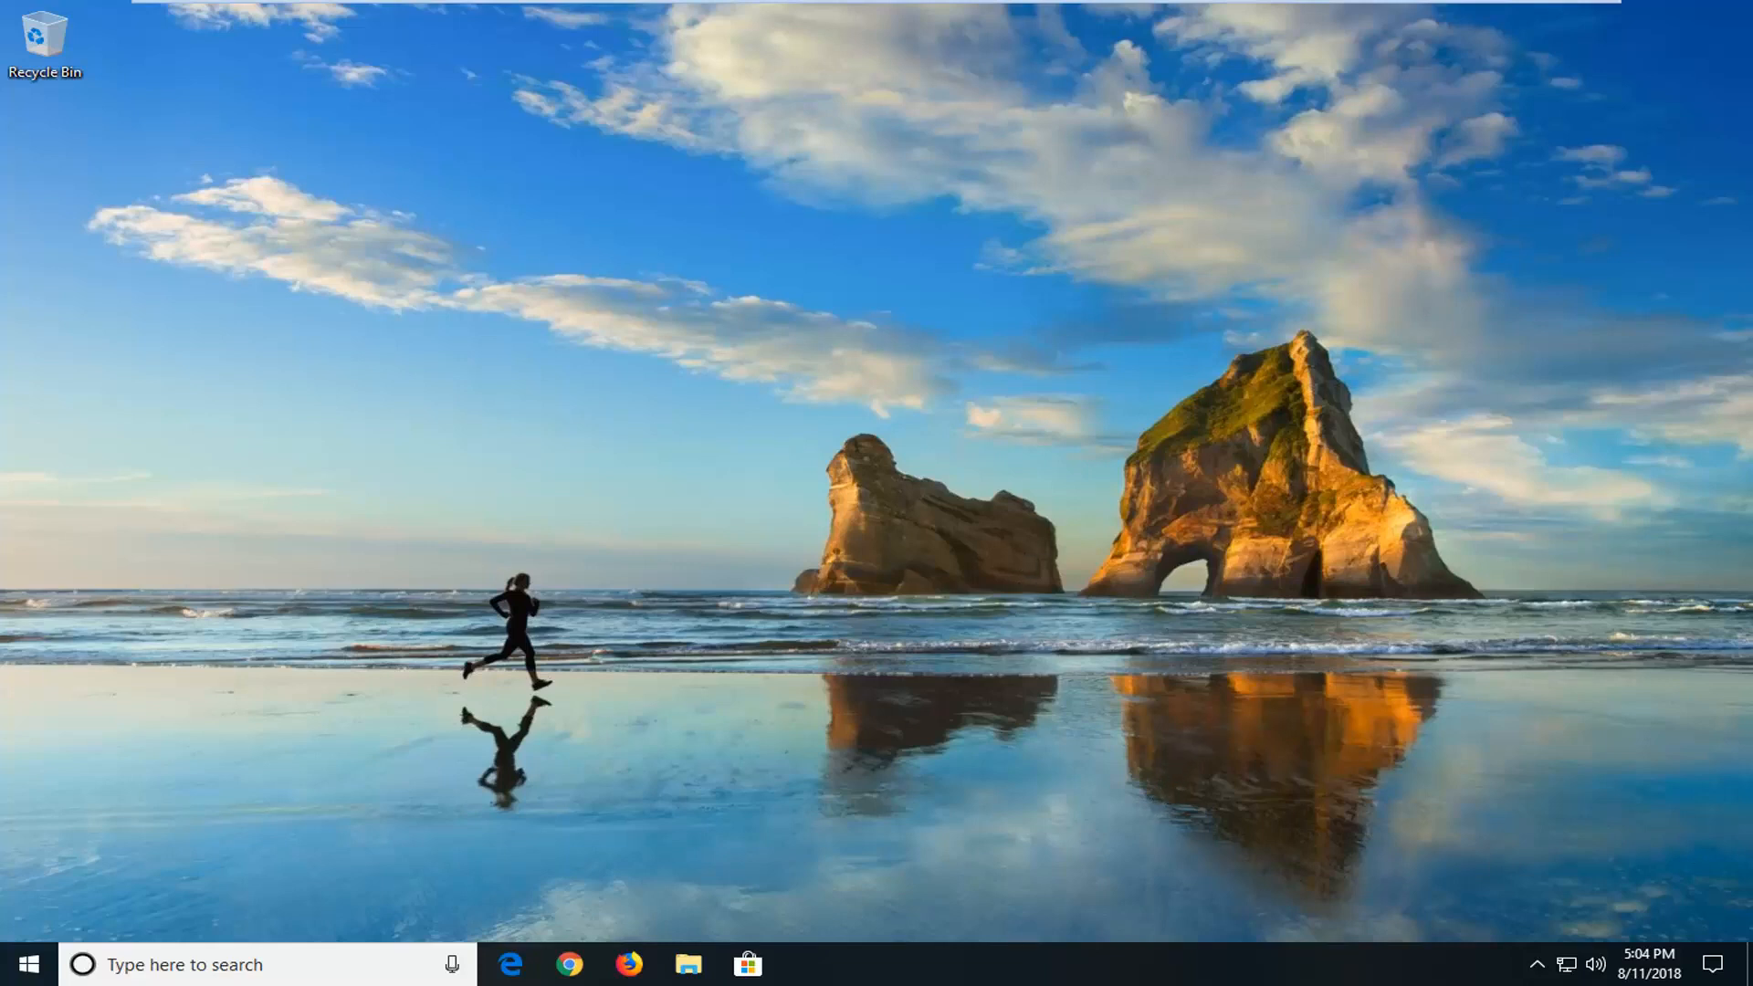
mouse_move(600, 544)
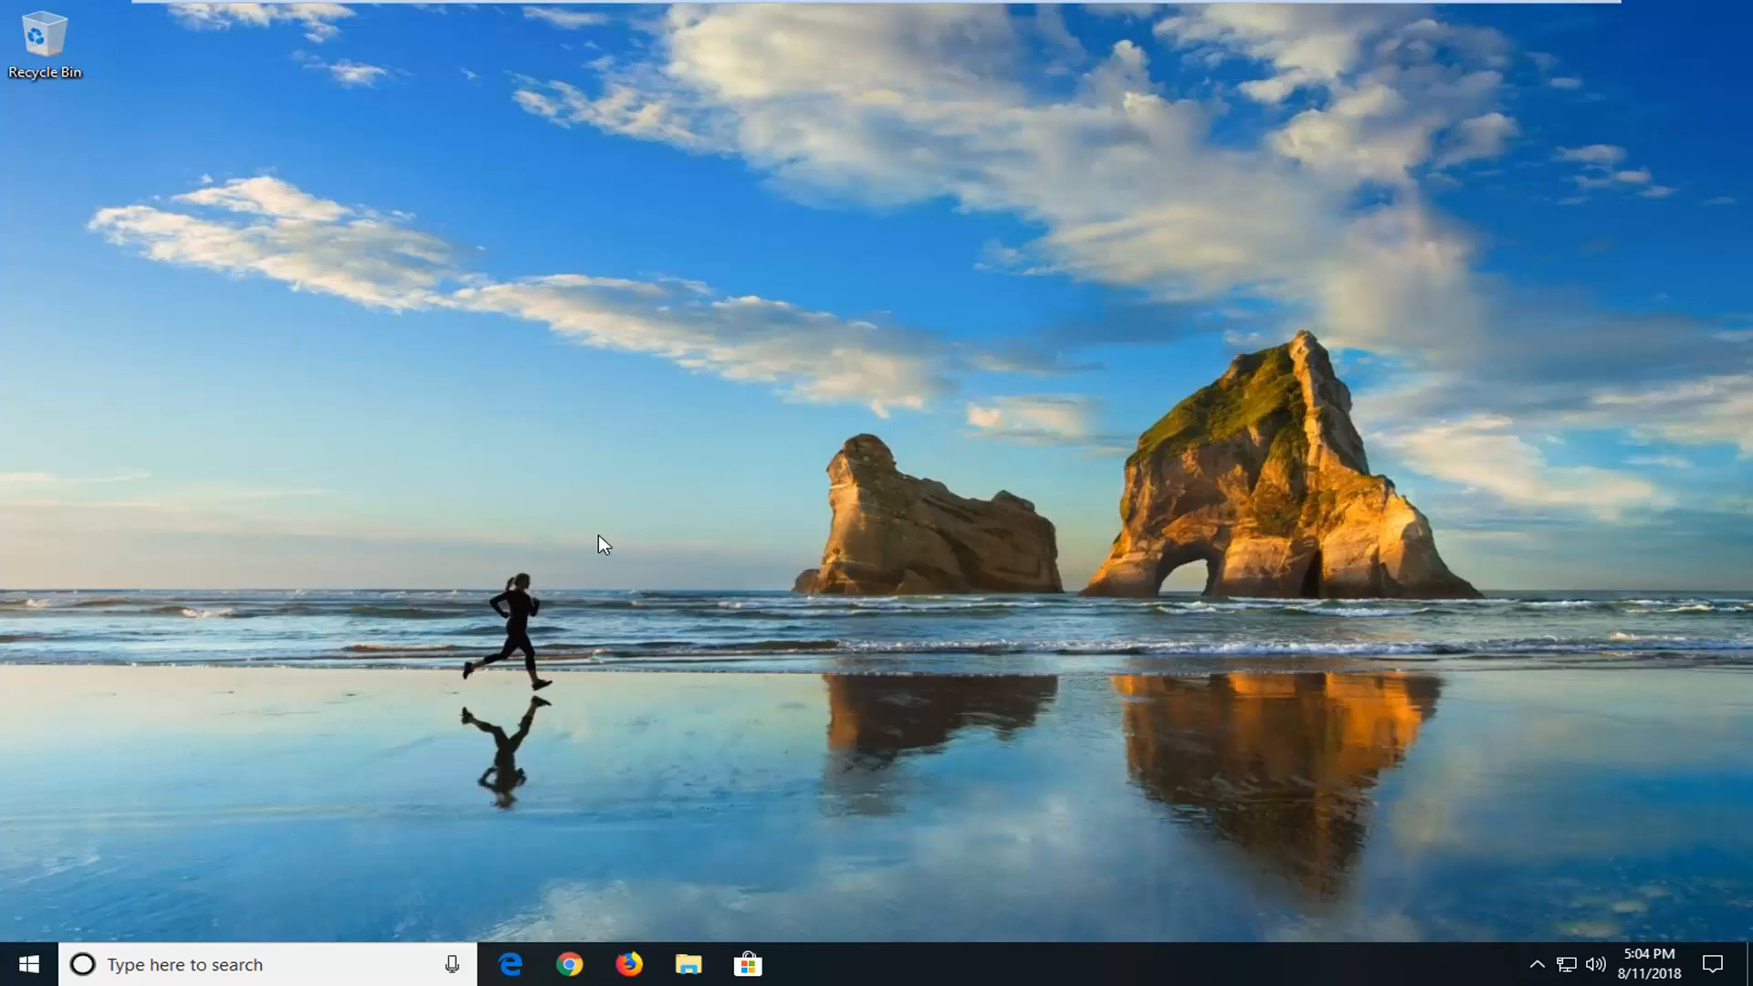
mouse_move(174, 610)
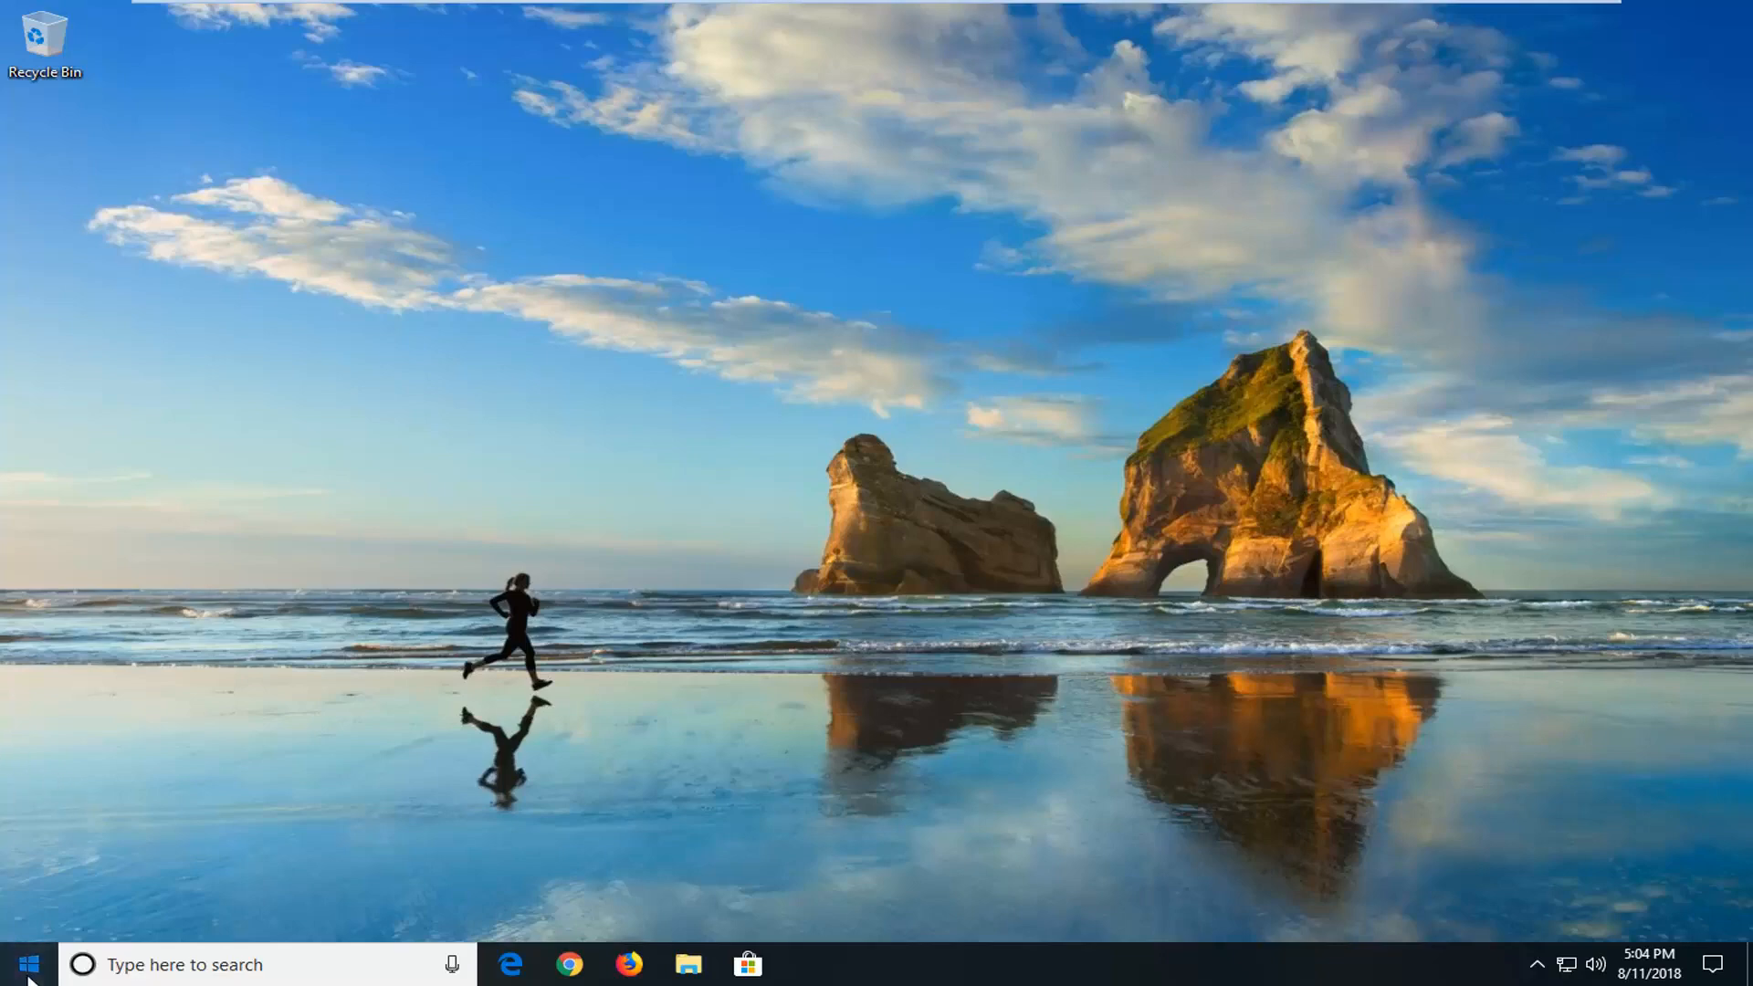
- Search the Start menu for msconfig so System Configuration appears as the best match
click(28, 964)
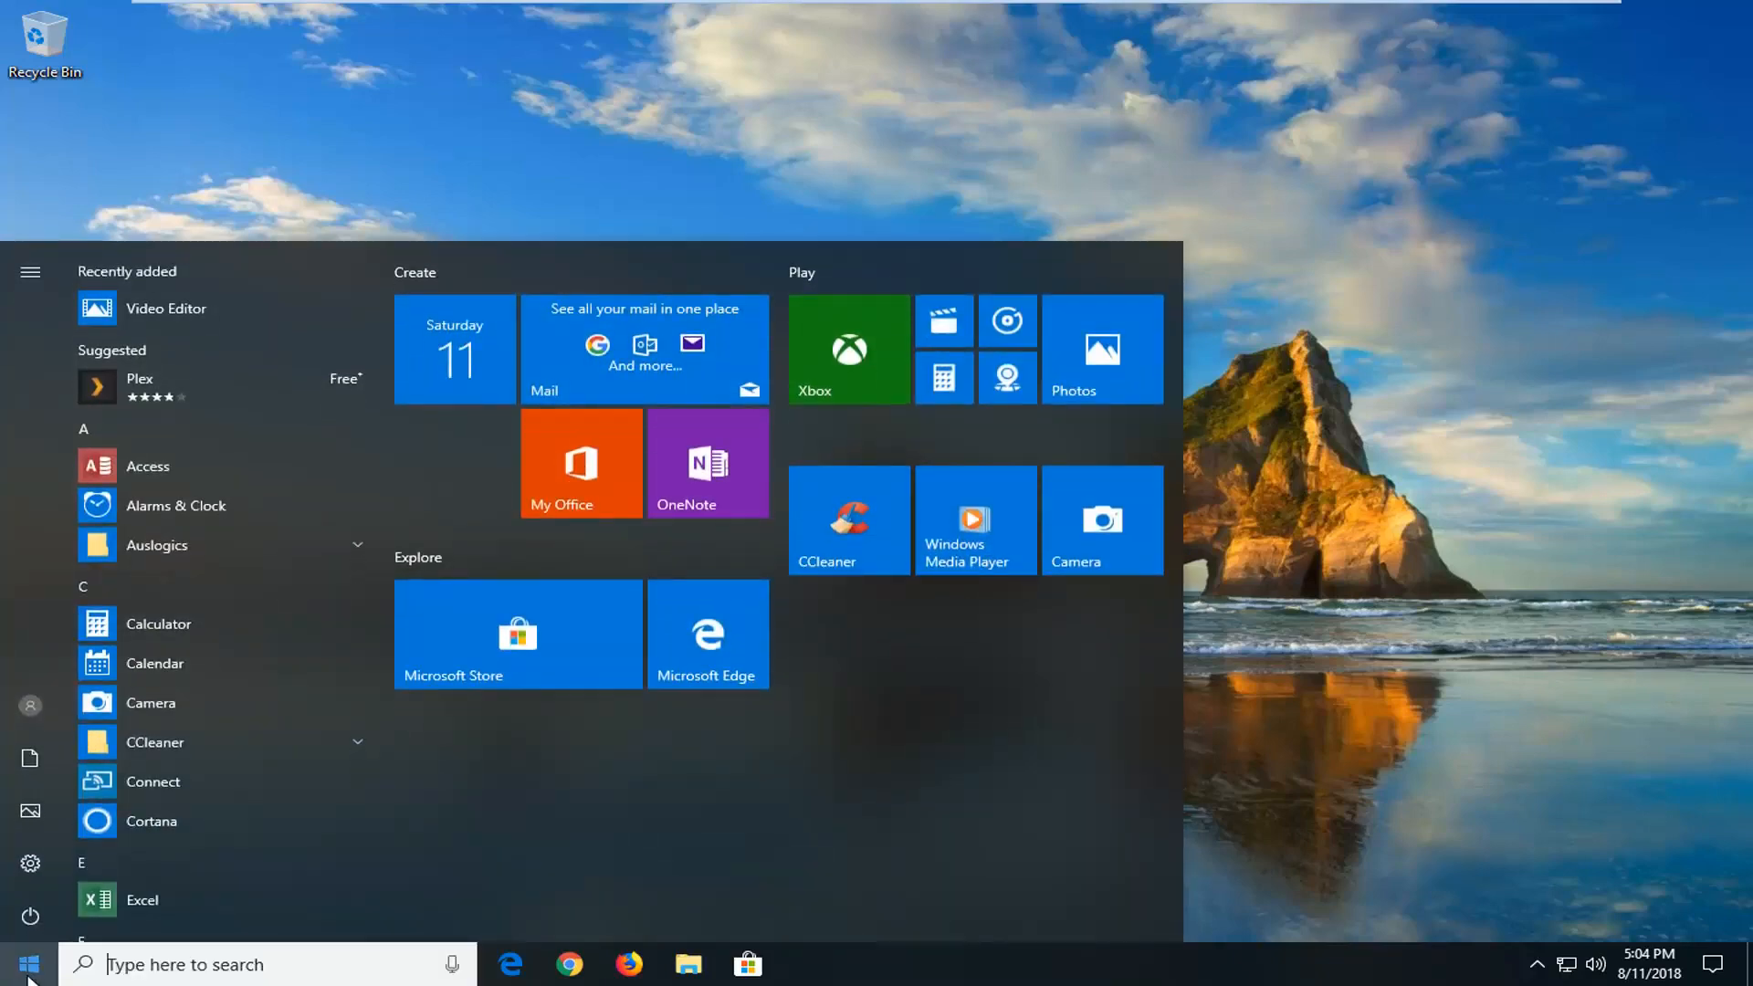
text(m)
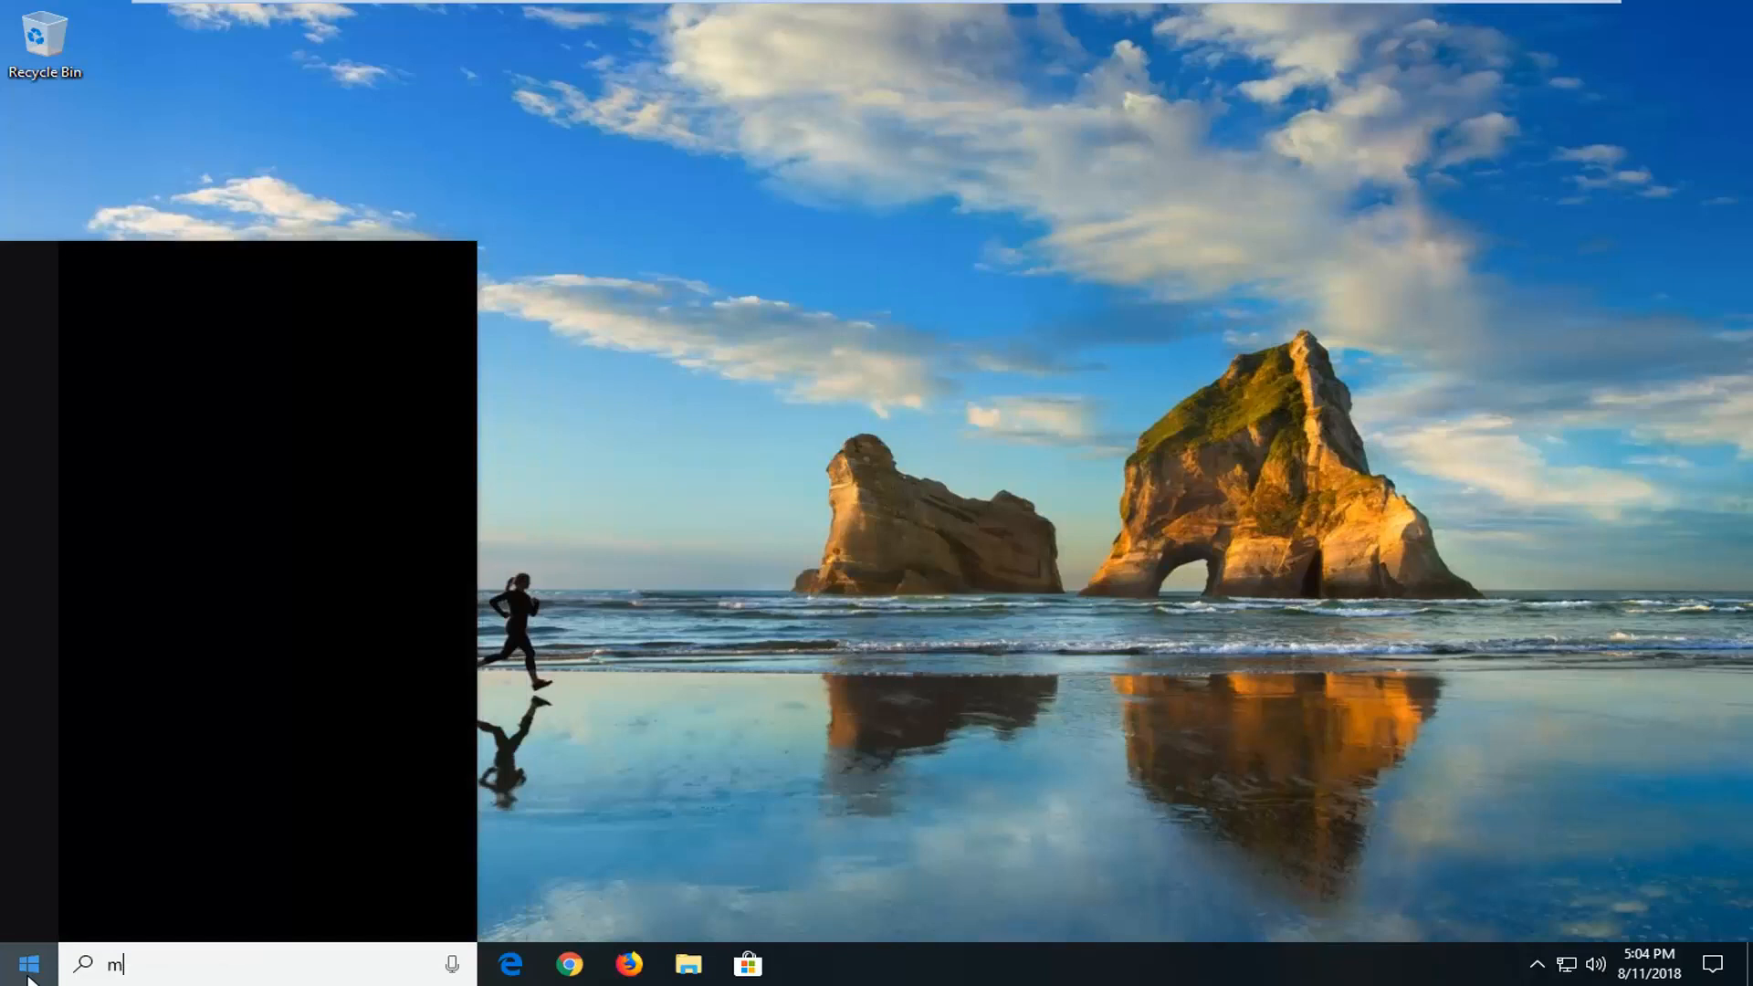
text(sconfig)
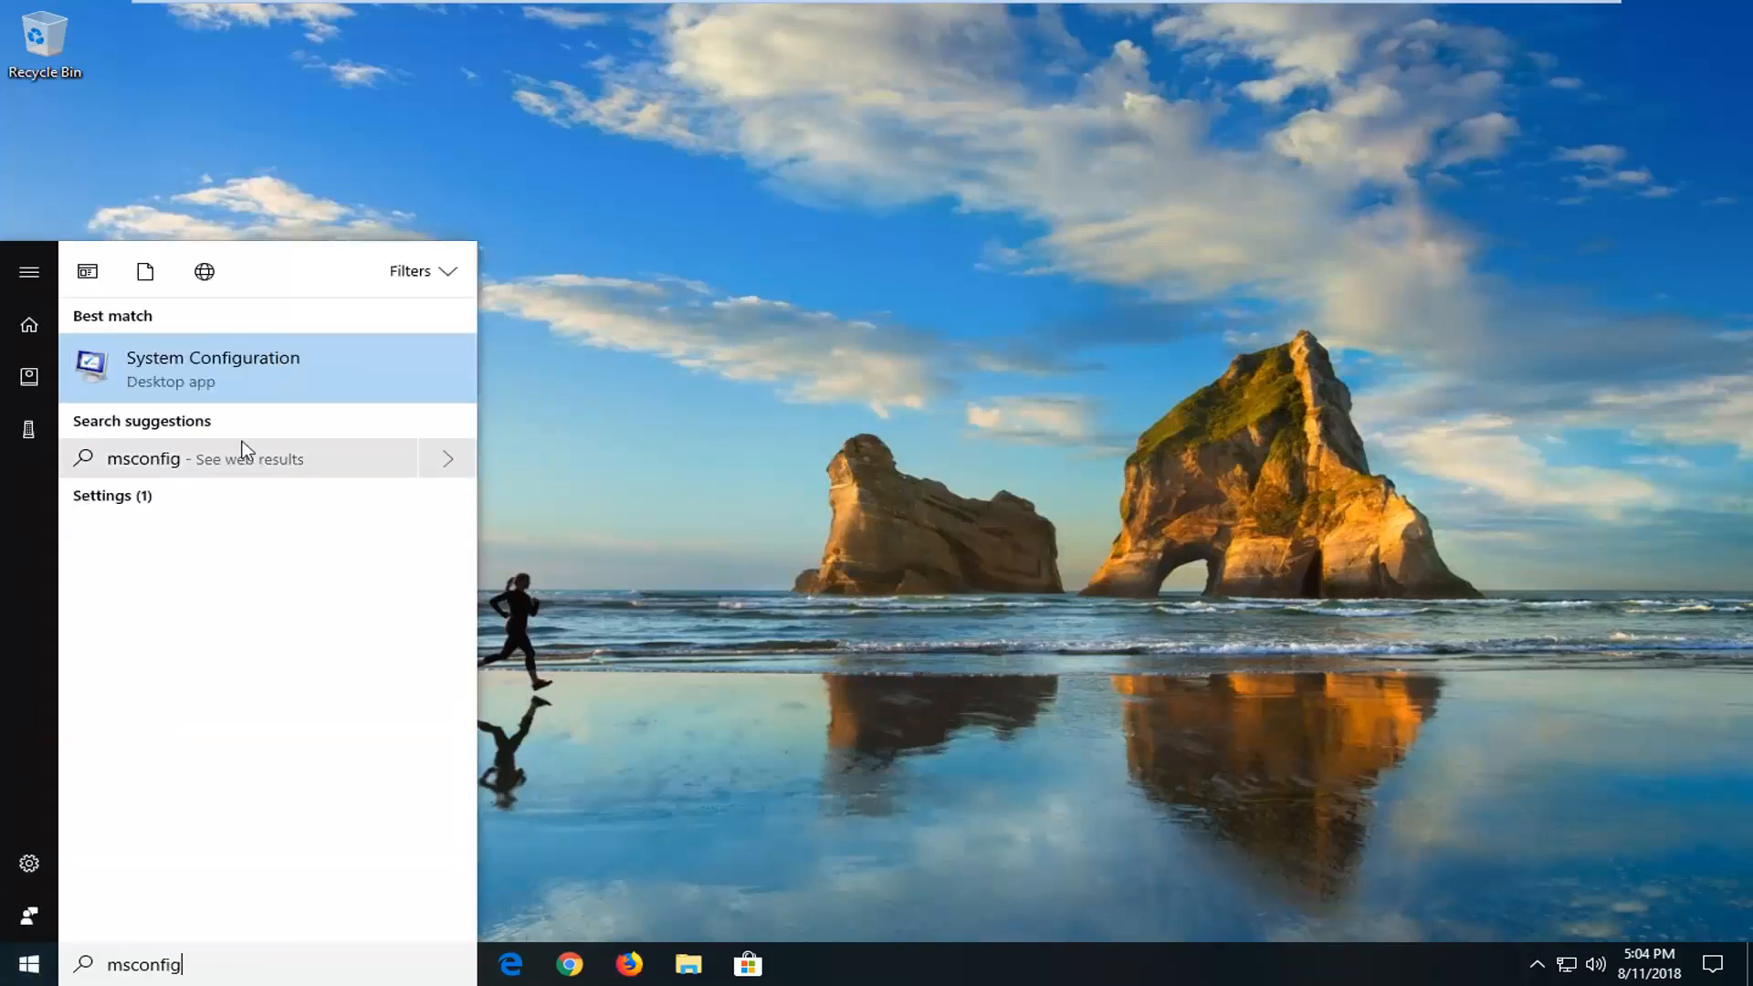
mouse_move(193, 395)
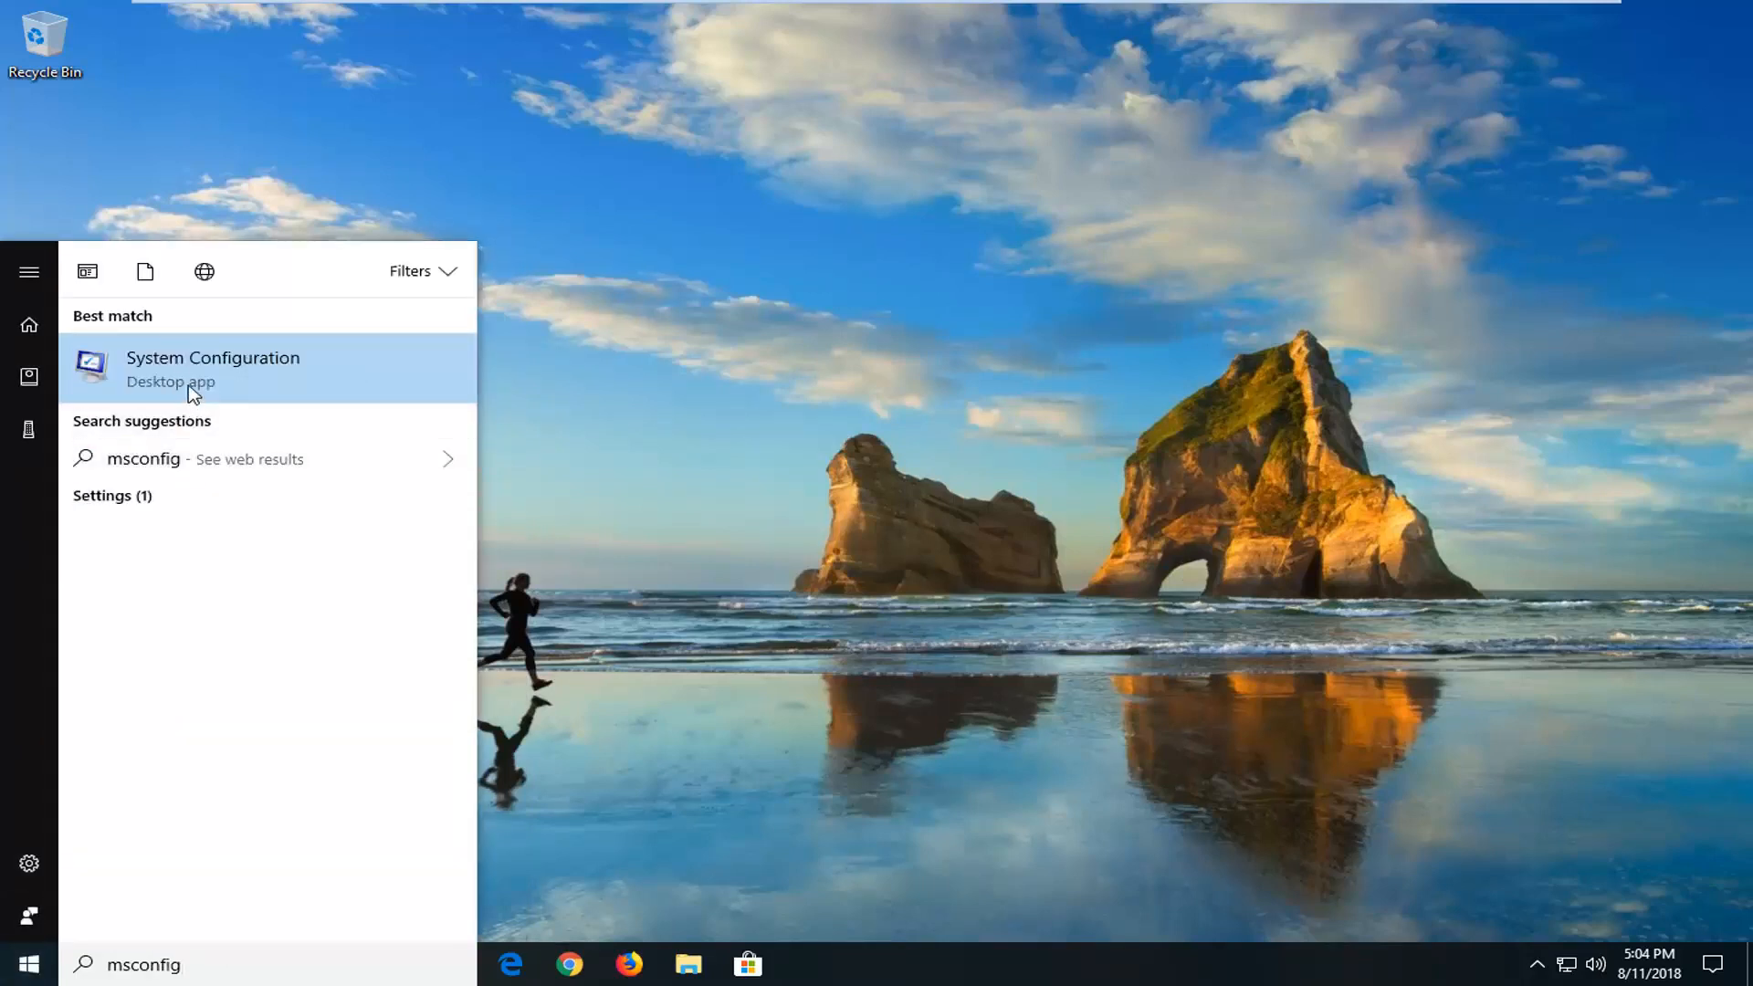
mouse_move(230, 373)
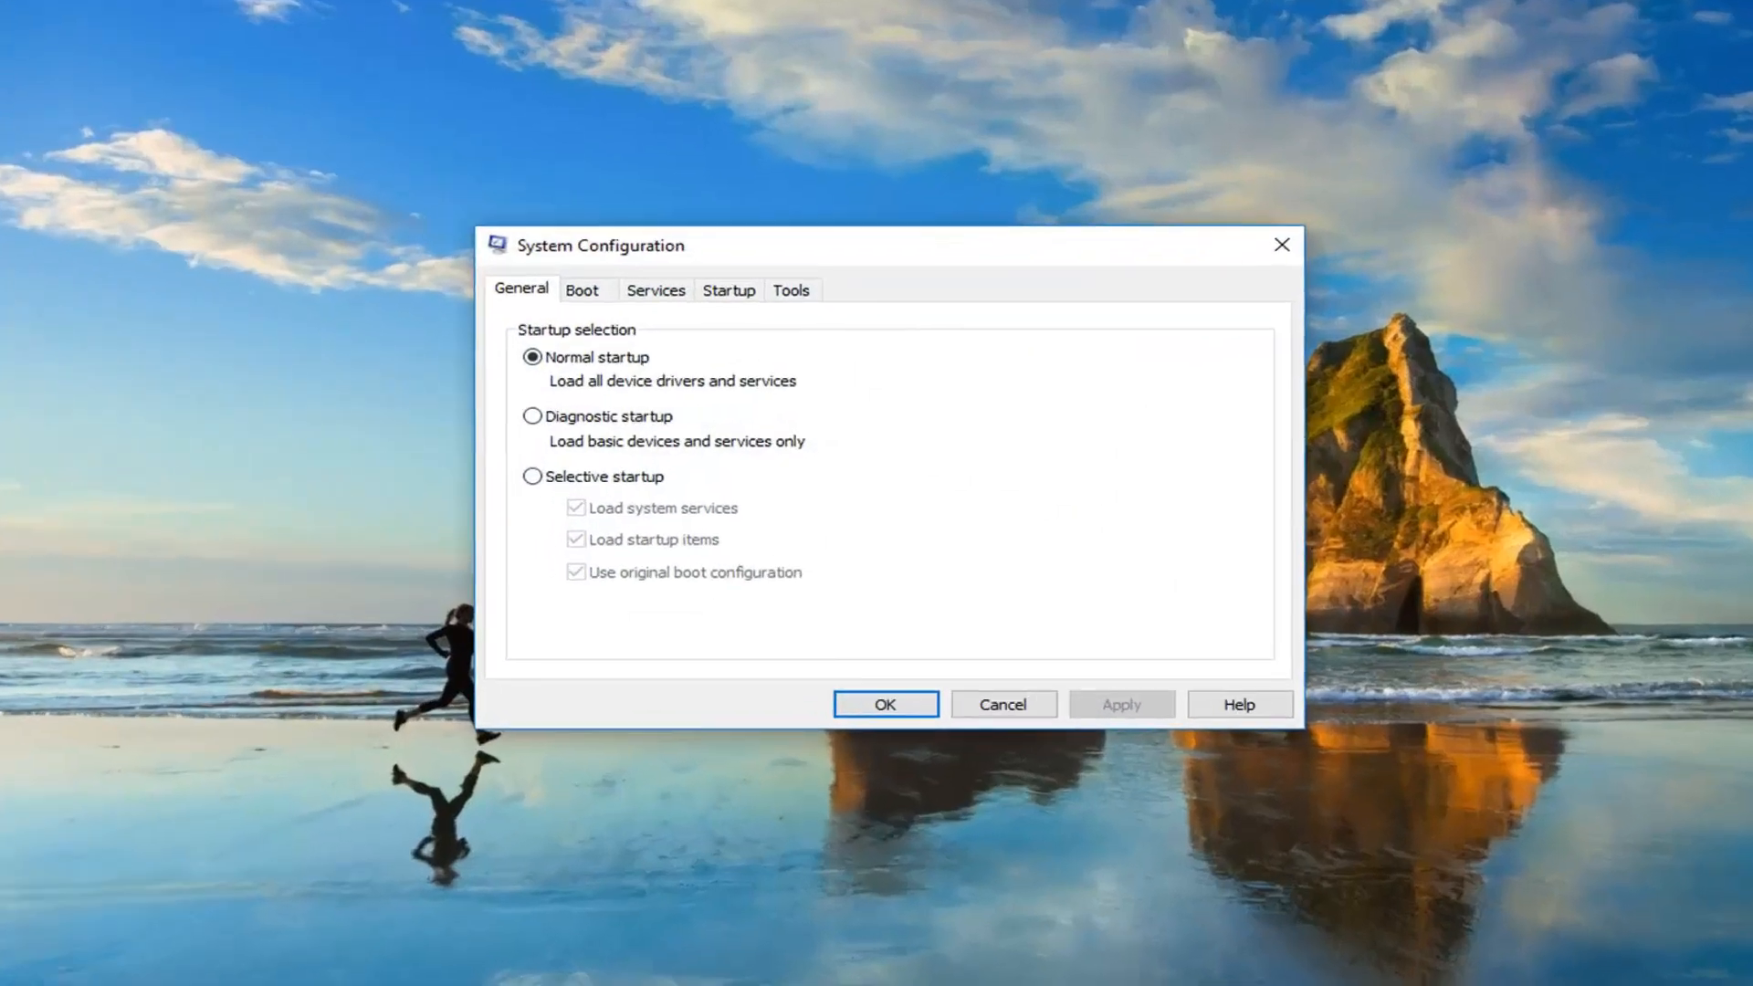
- Enable Safe boot with the Minimal option on the Boot settings and apply with OK
click(582, 290)
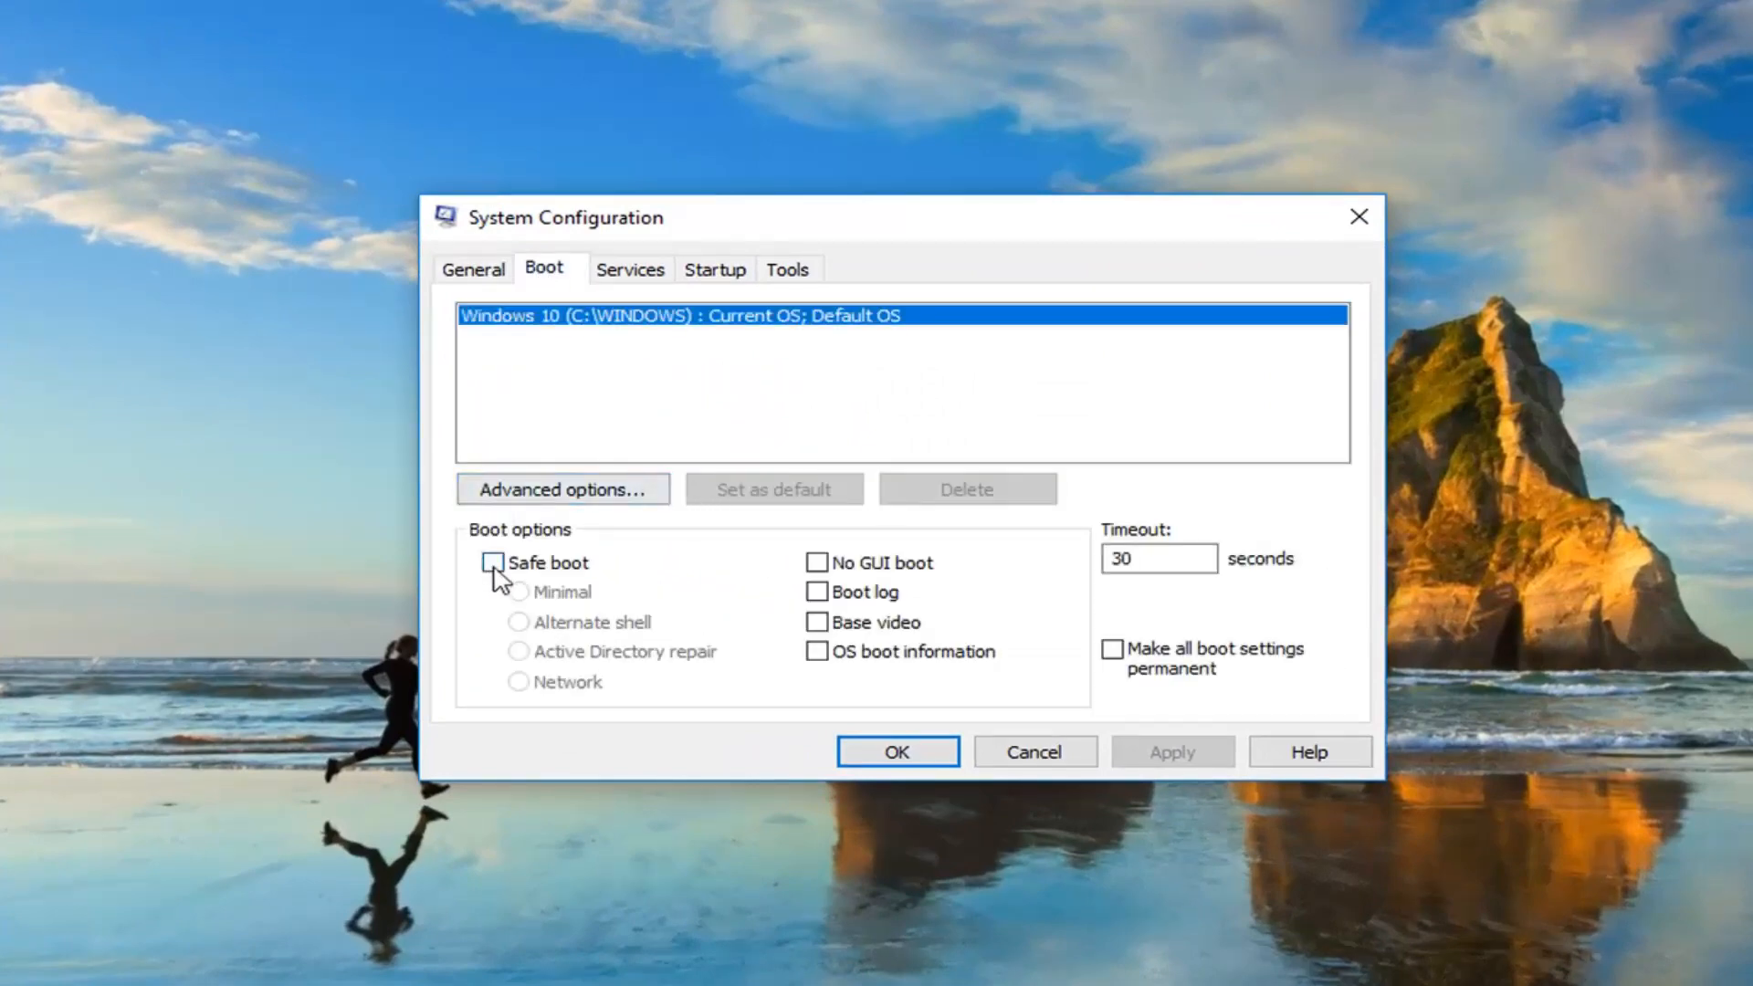
click(493, 563)
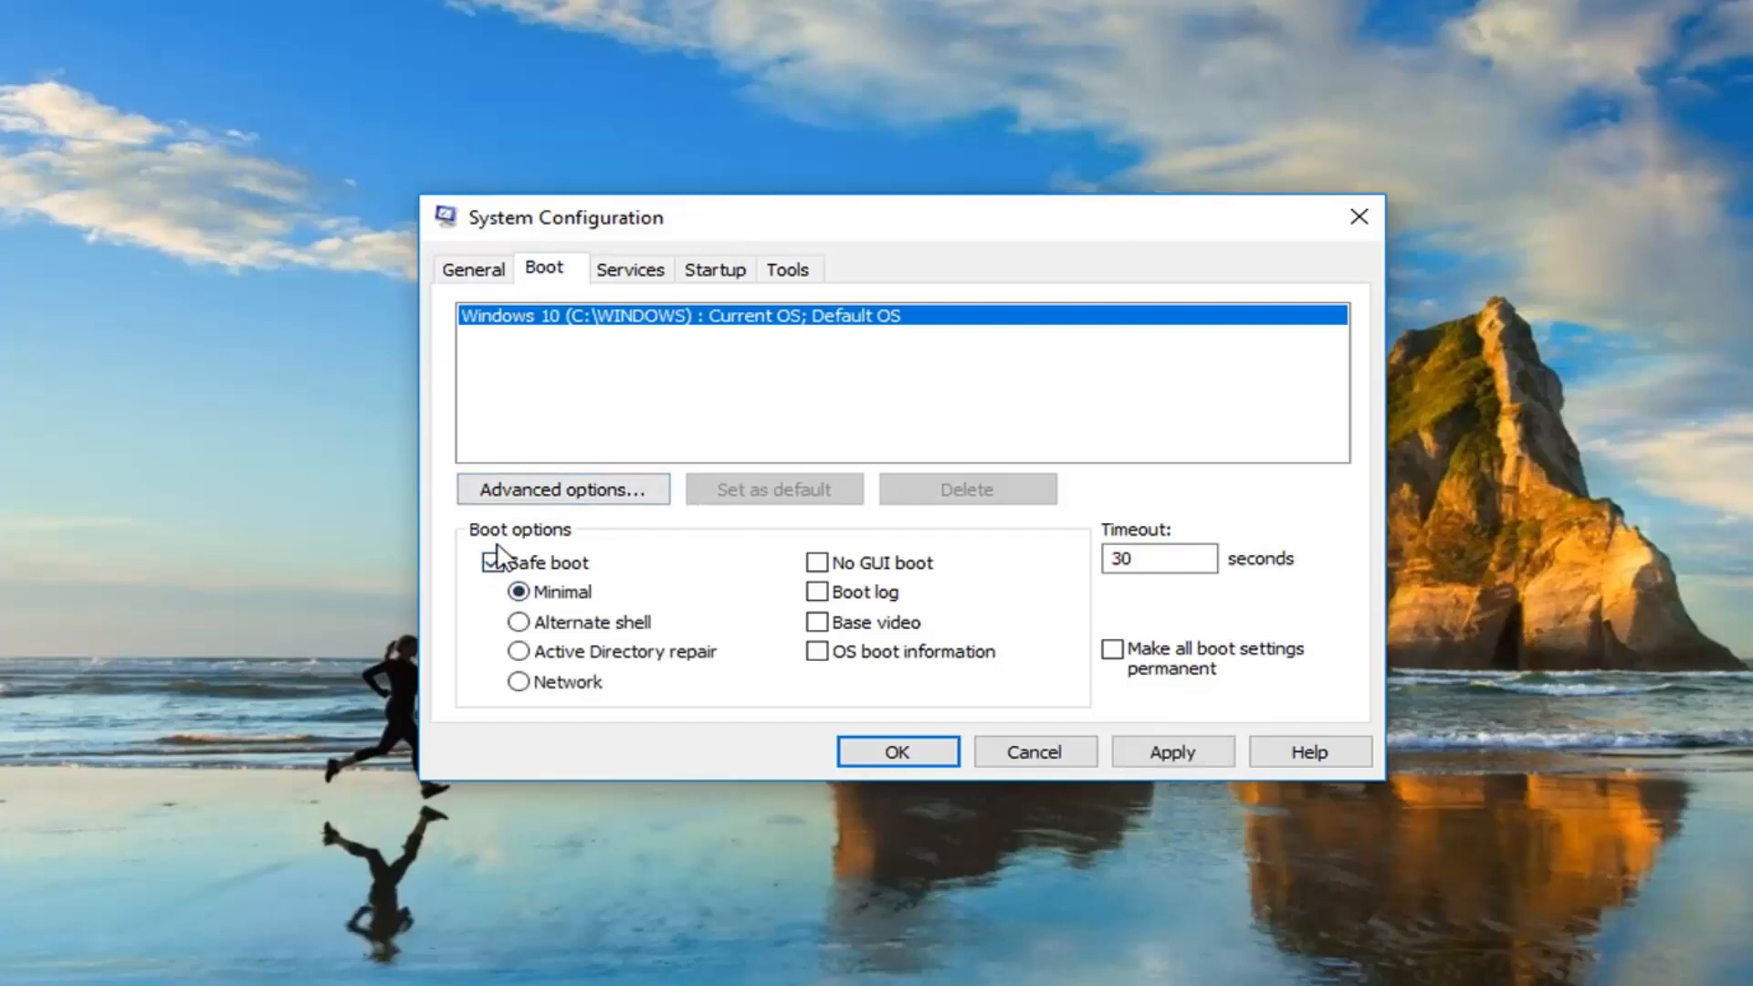
click(493, 563)
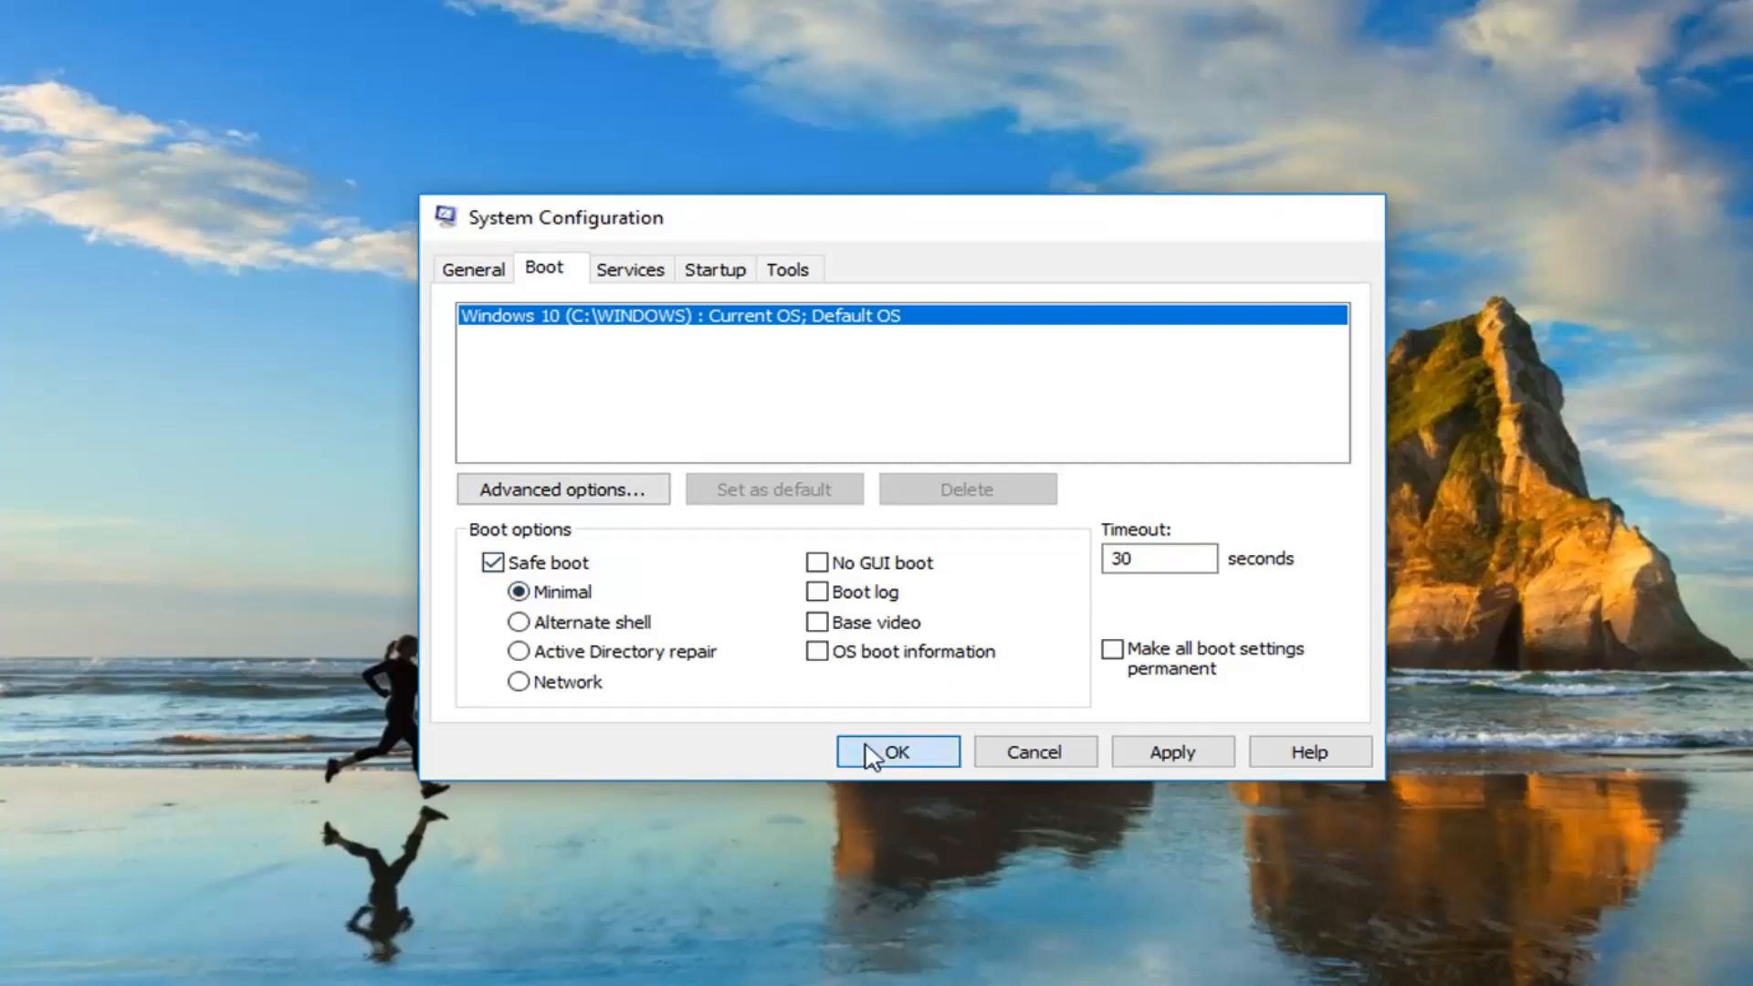
click(895, 751)
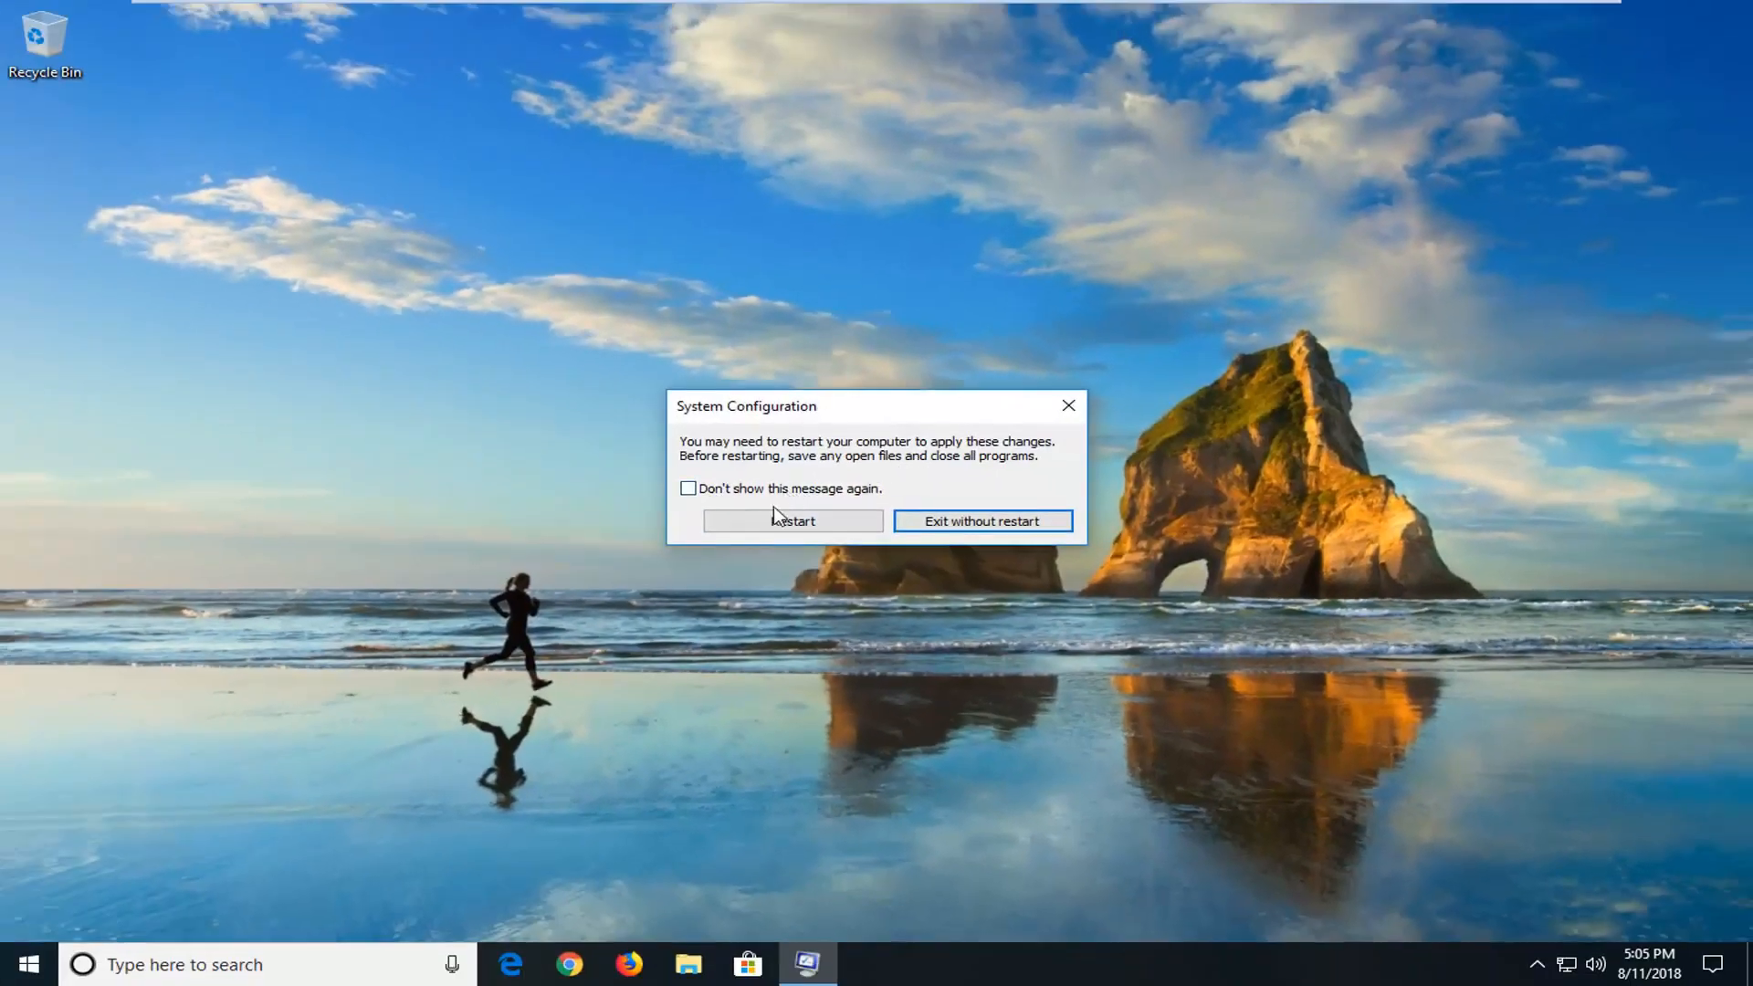
- Restart the computer so Windows boots into Safe Mode
click(791, 520)
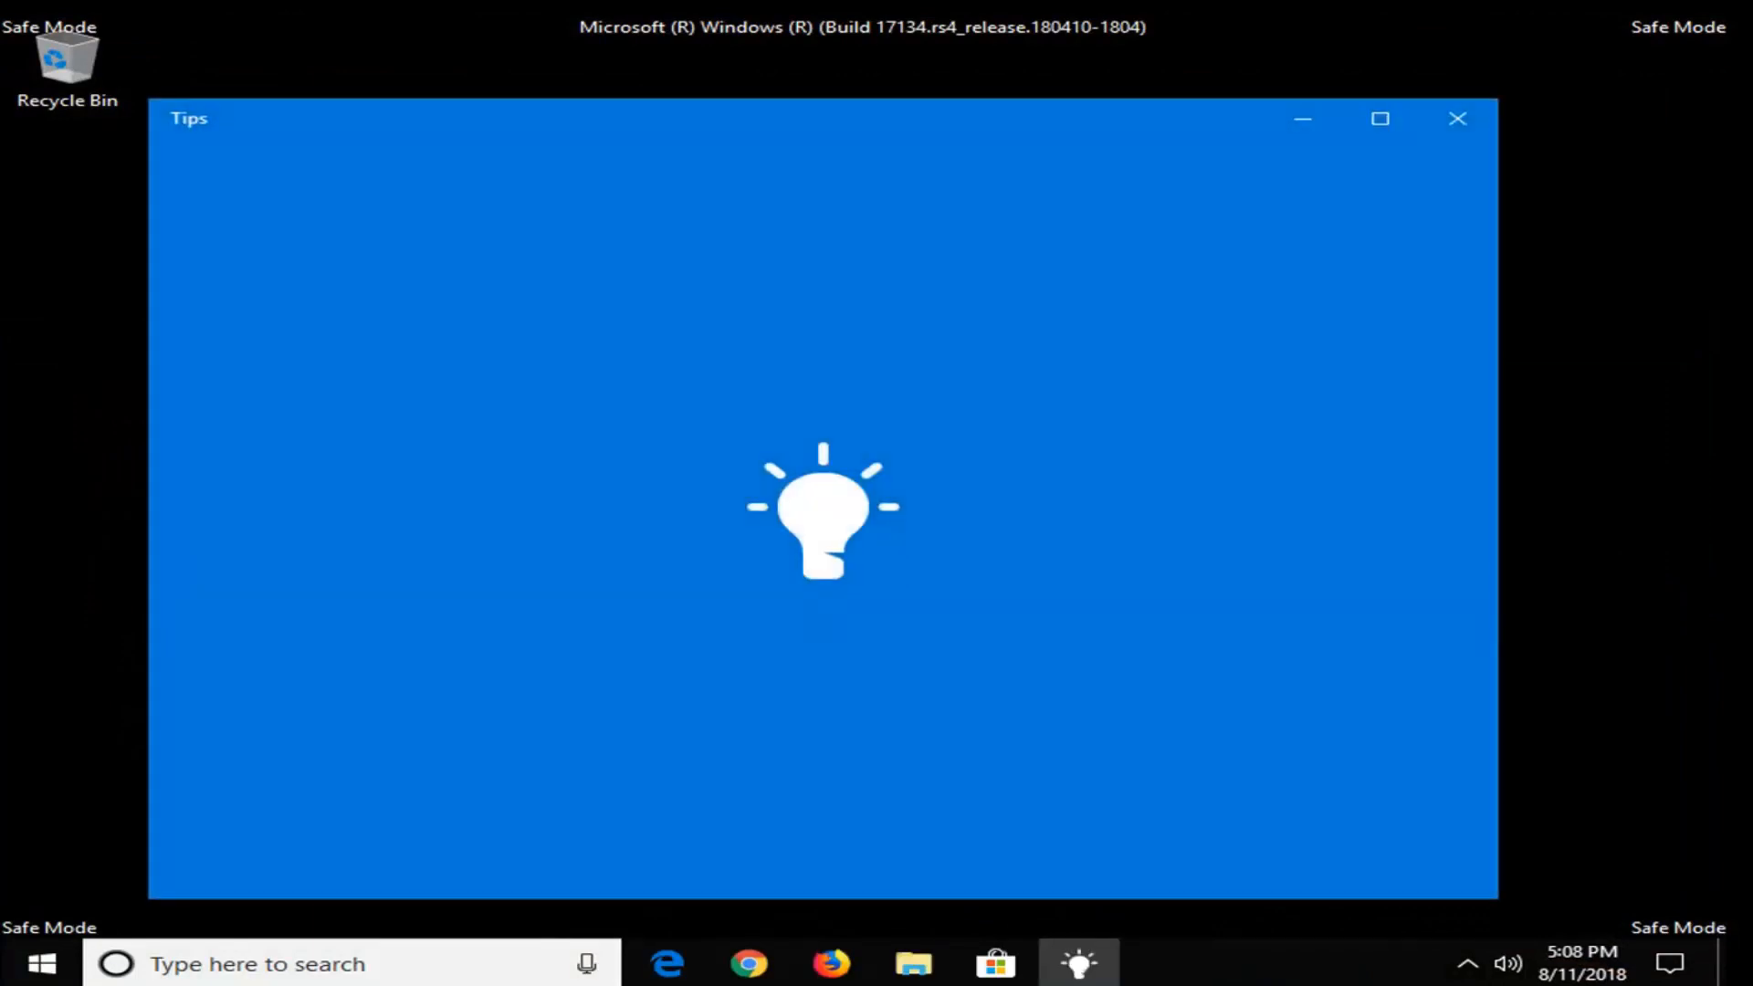
- Close Tips and launch Command Prompt as administrator from a Start search for cmd
click(1457, 118)
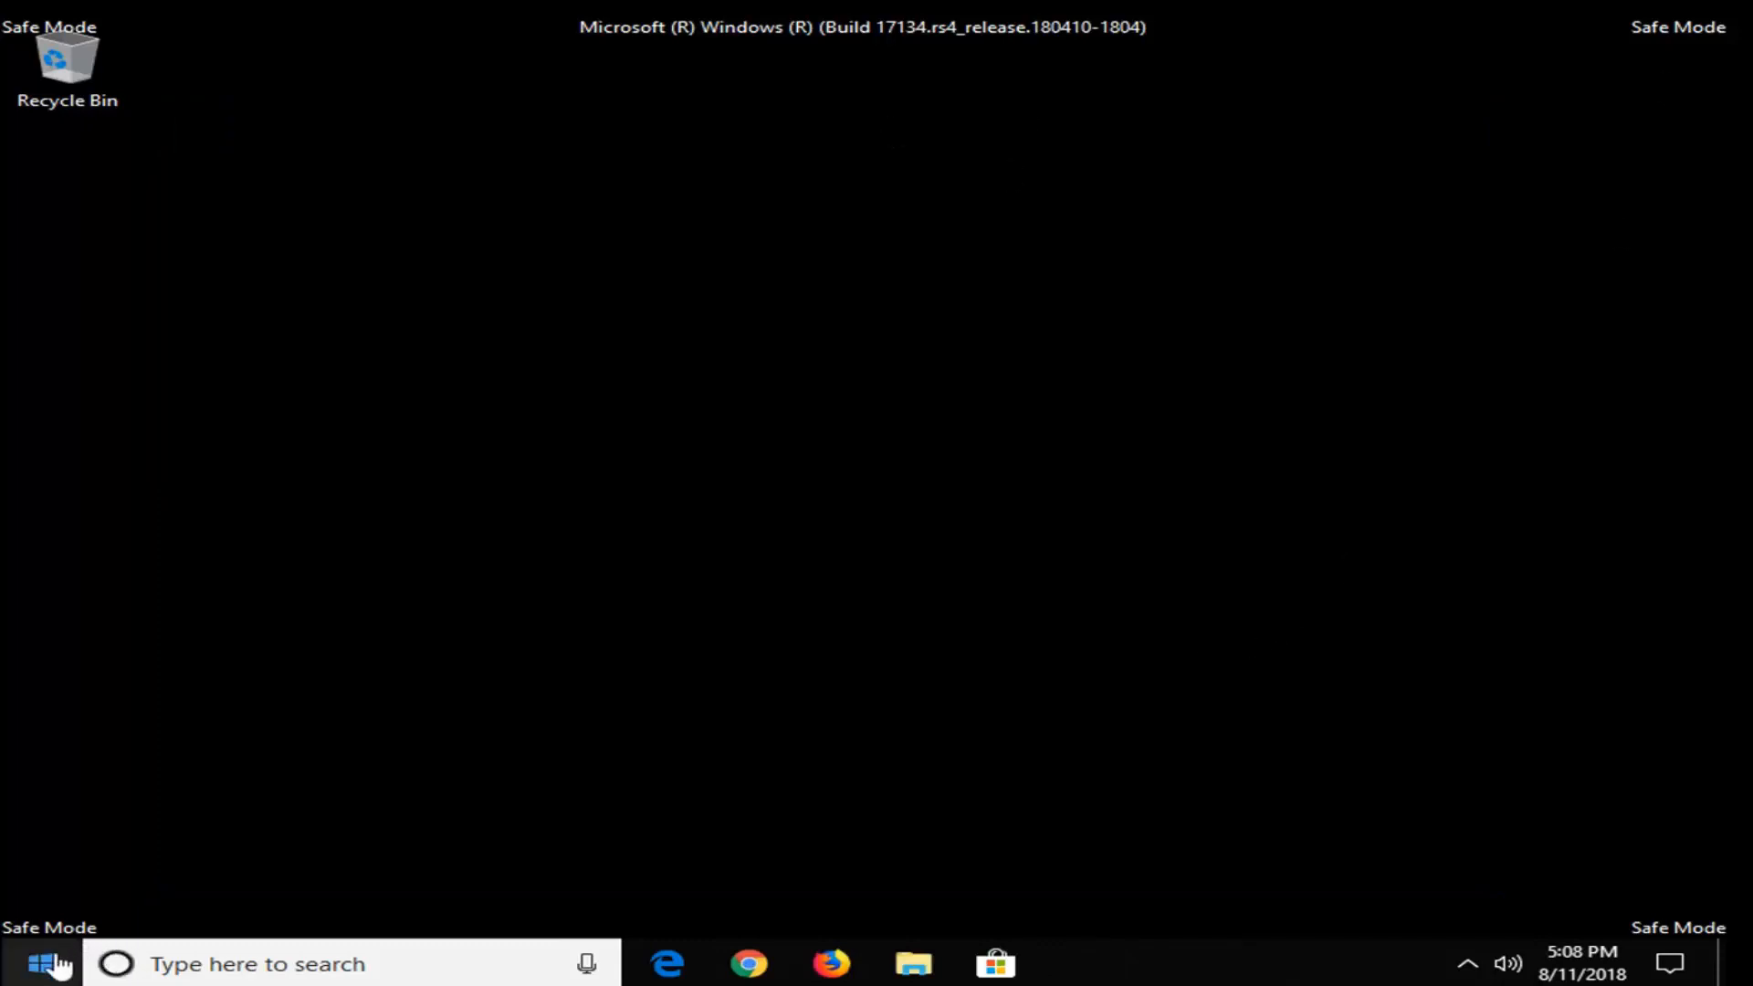
click(43, 964)
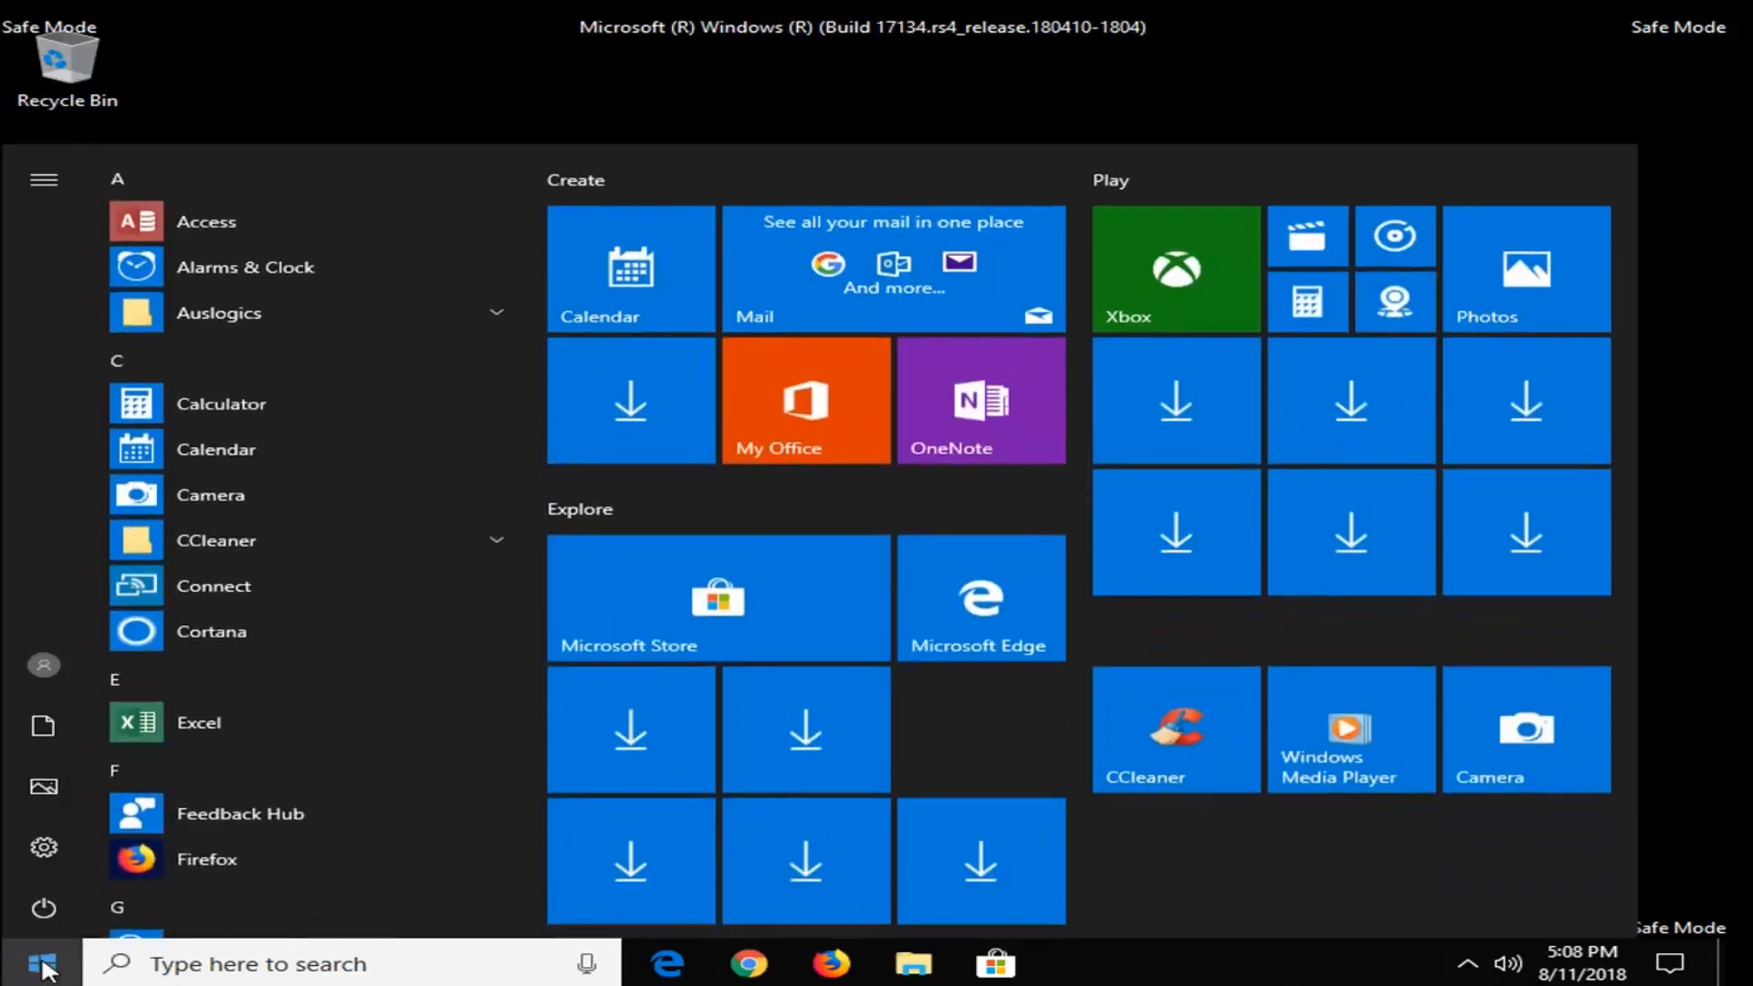
text(cmd)
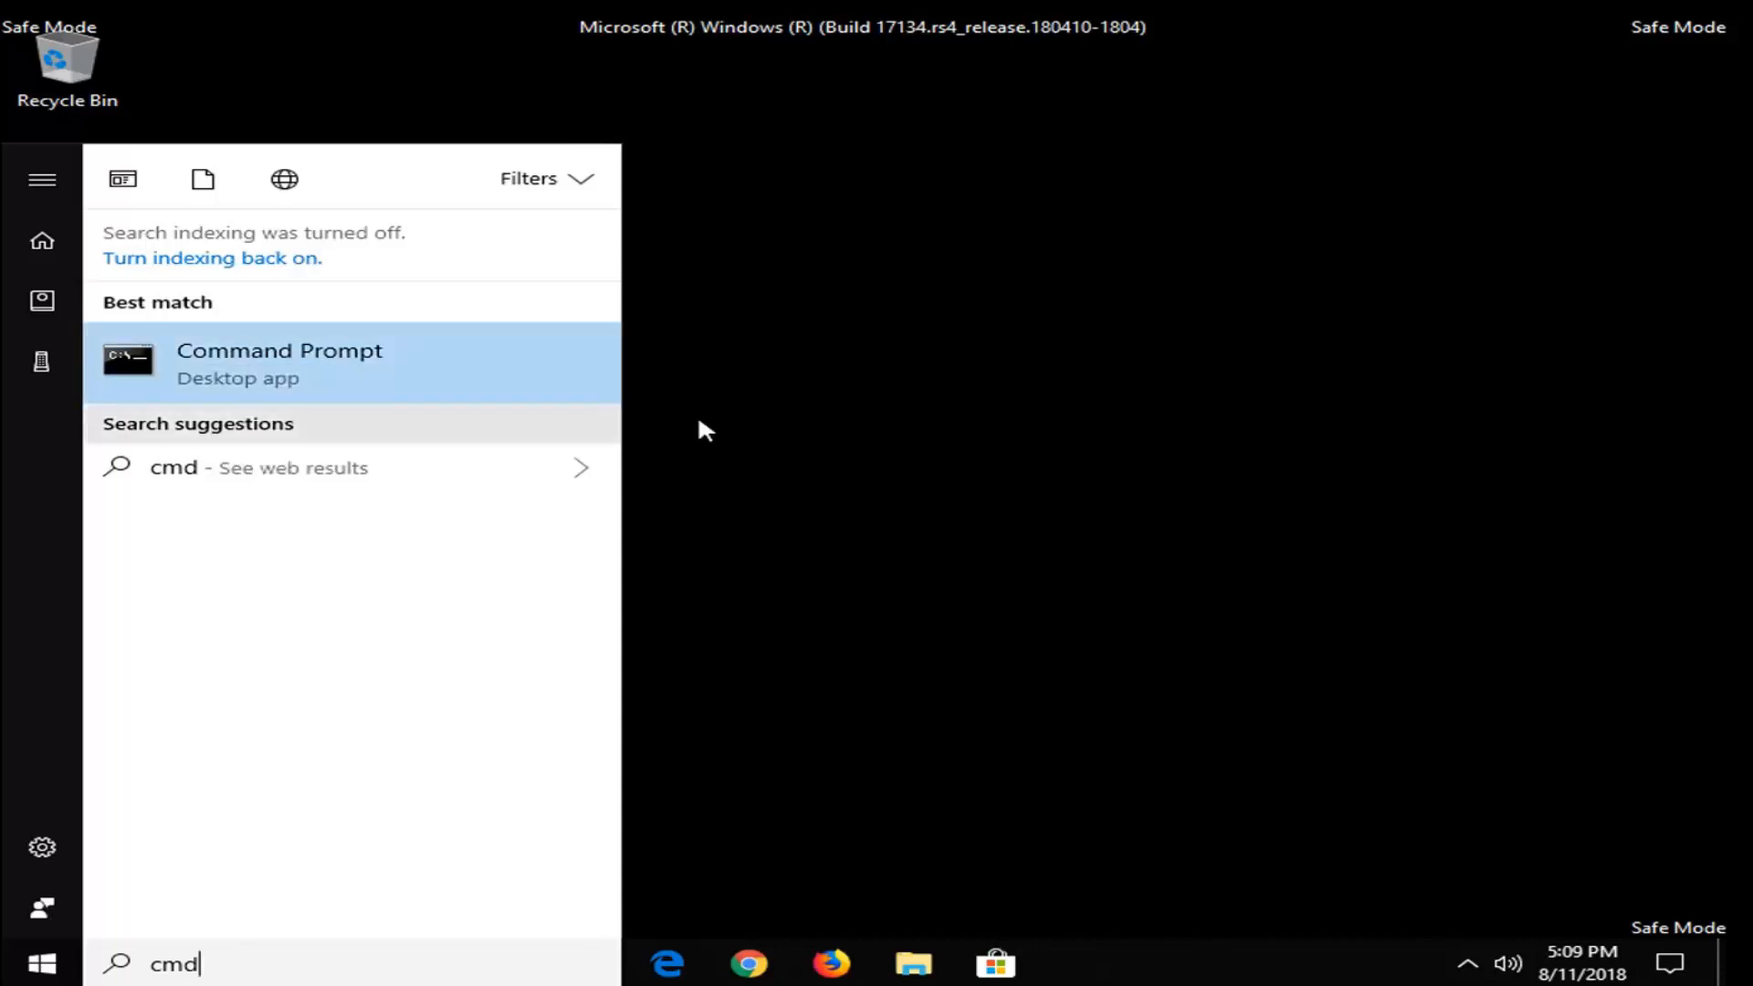
click(280, 363)
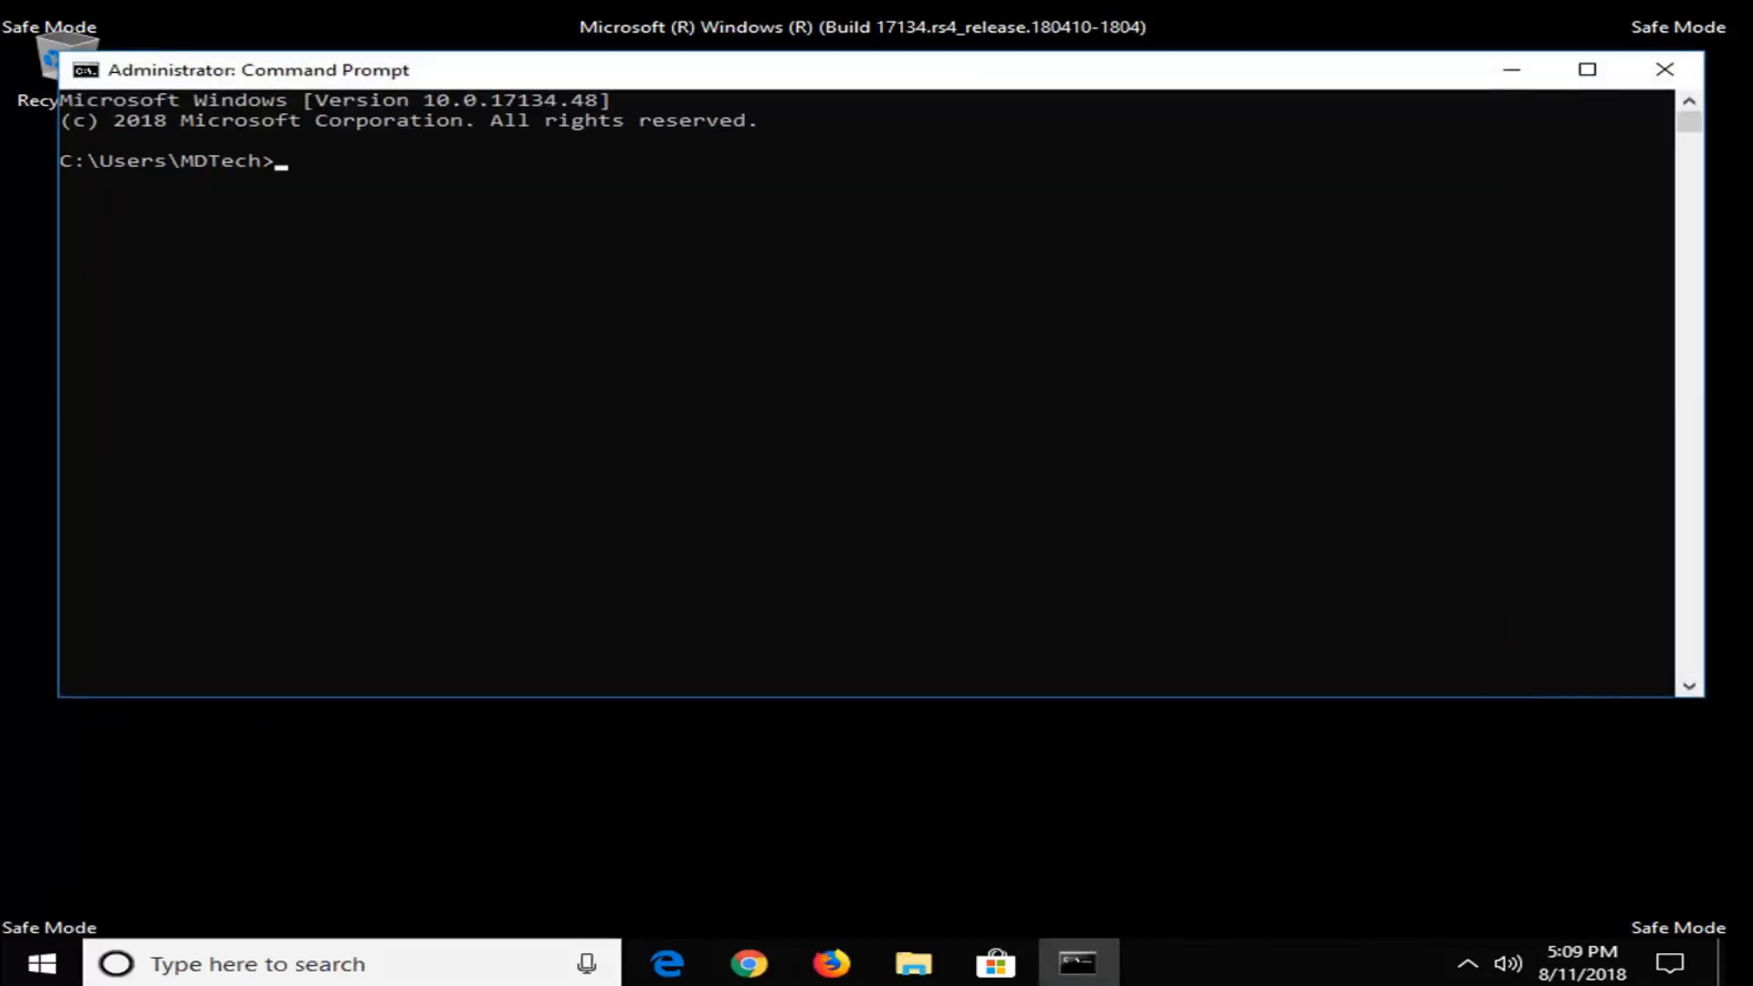
mouse_move(398, 390)
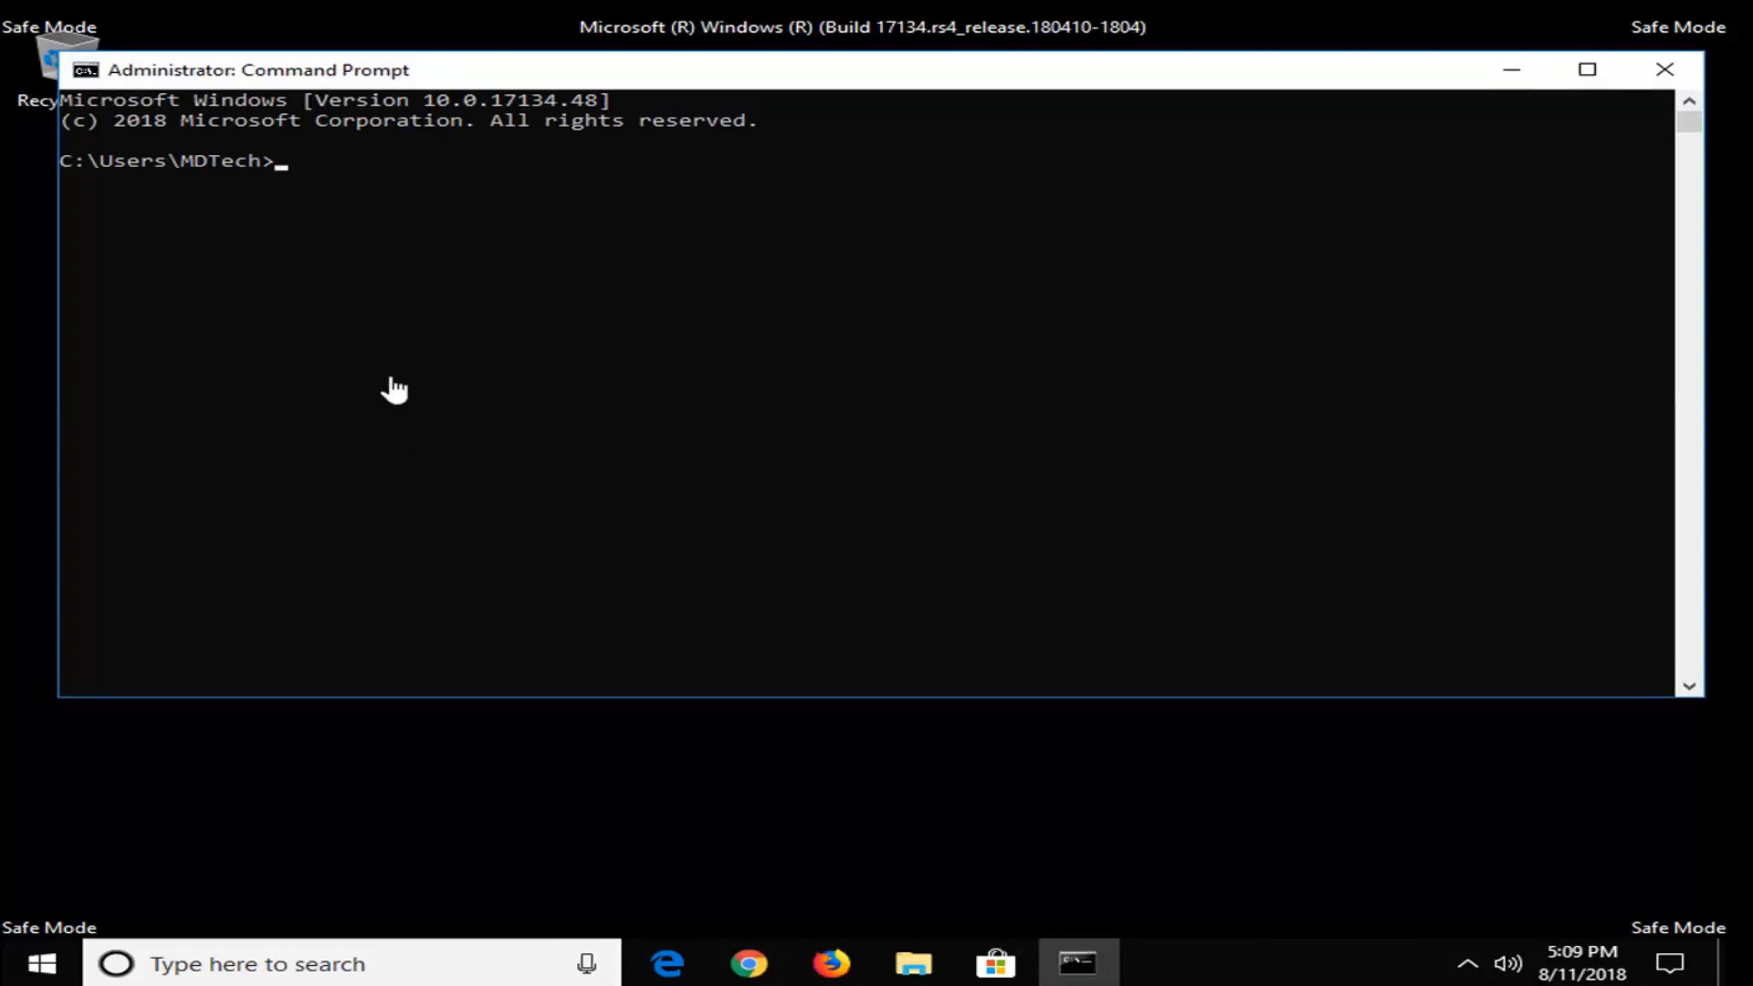
- Run the sfc /scannow system file scan in the administrator Command Prompt
text(sfc /sca)
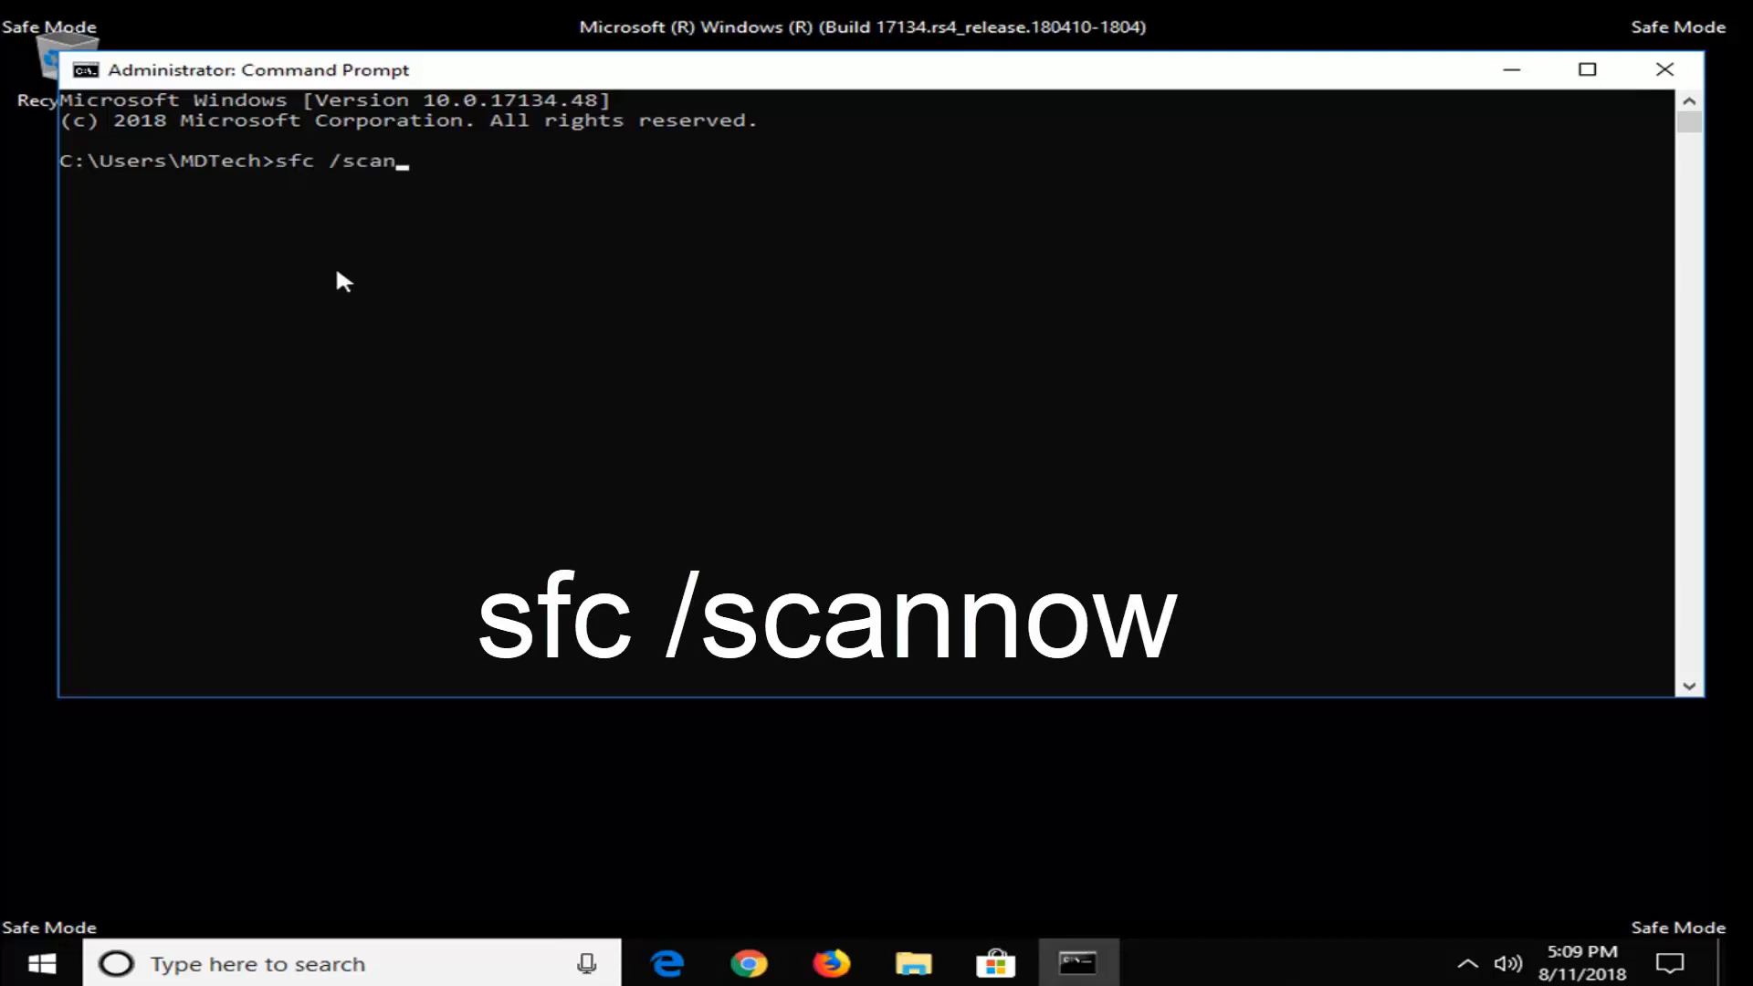
text(now)
click(350, 964)
text(m)
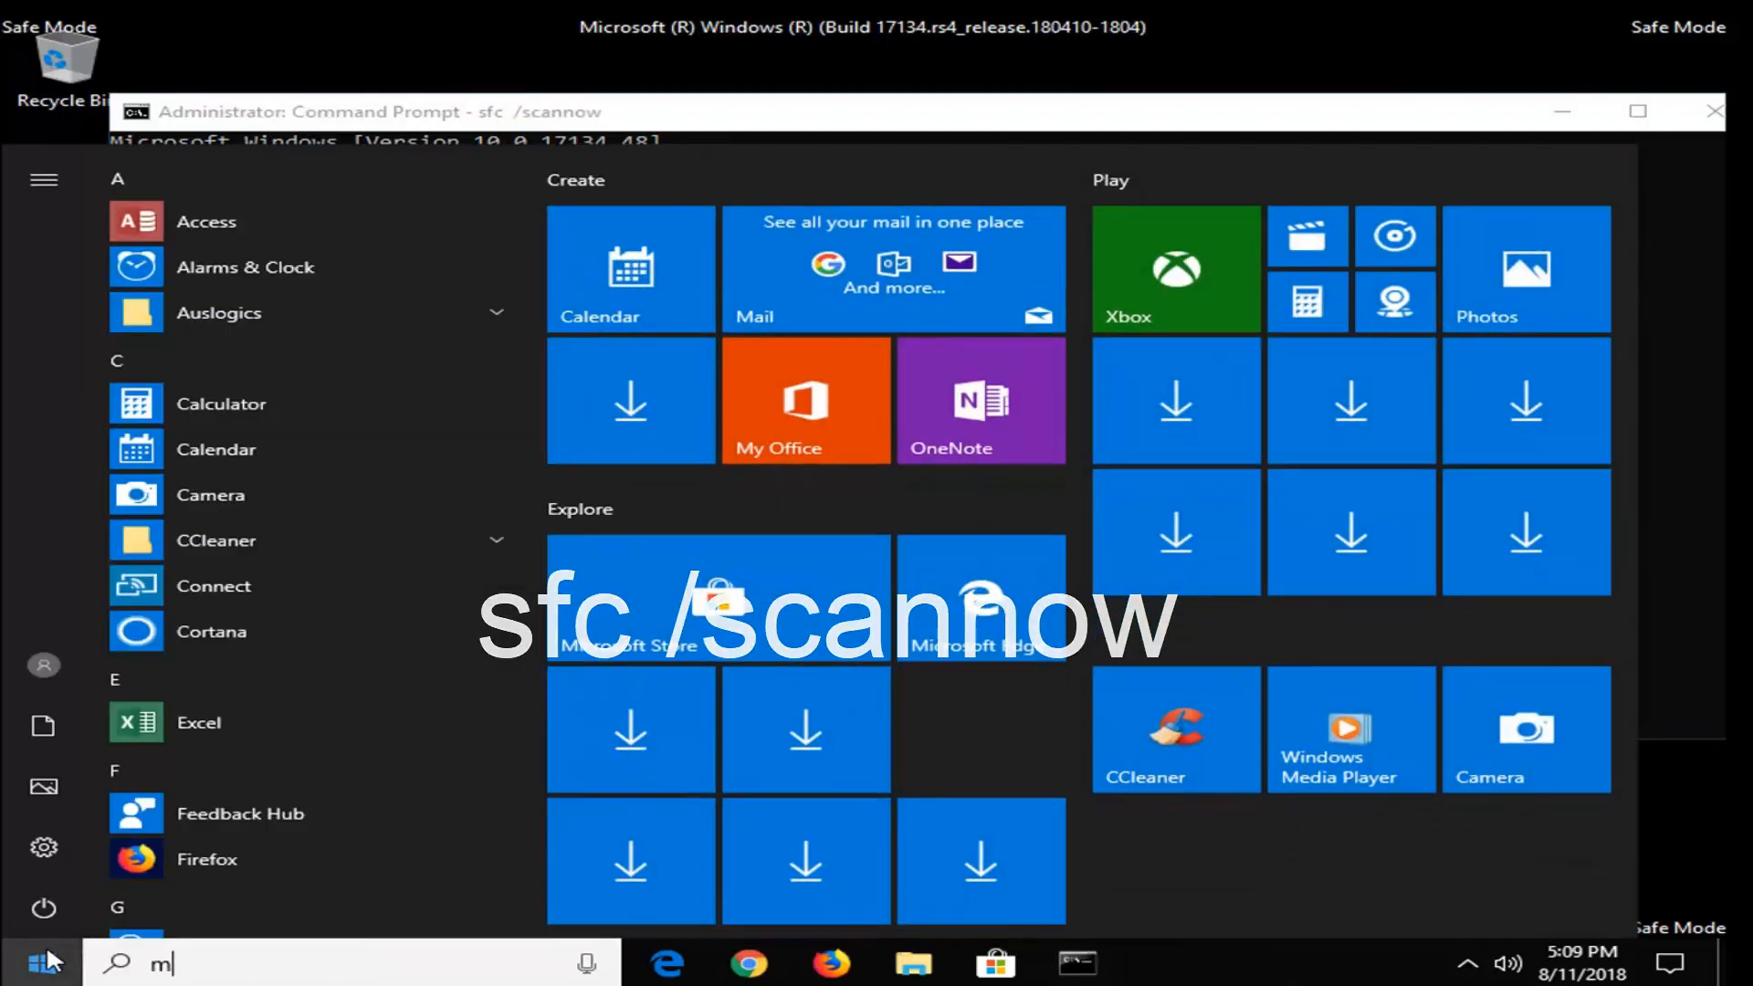
- Launch System Configuration via a Start search for msconfig while the scan runs
text(sconfig)
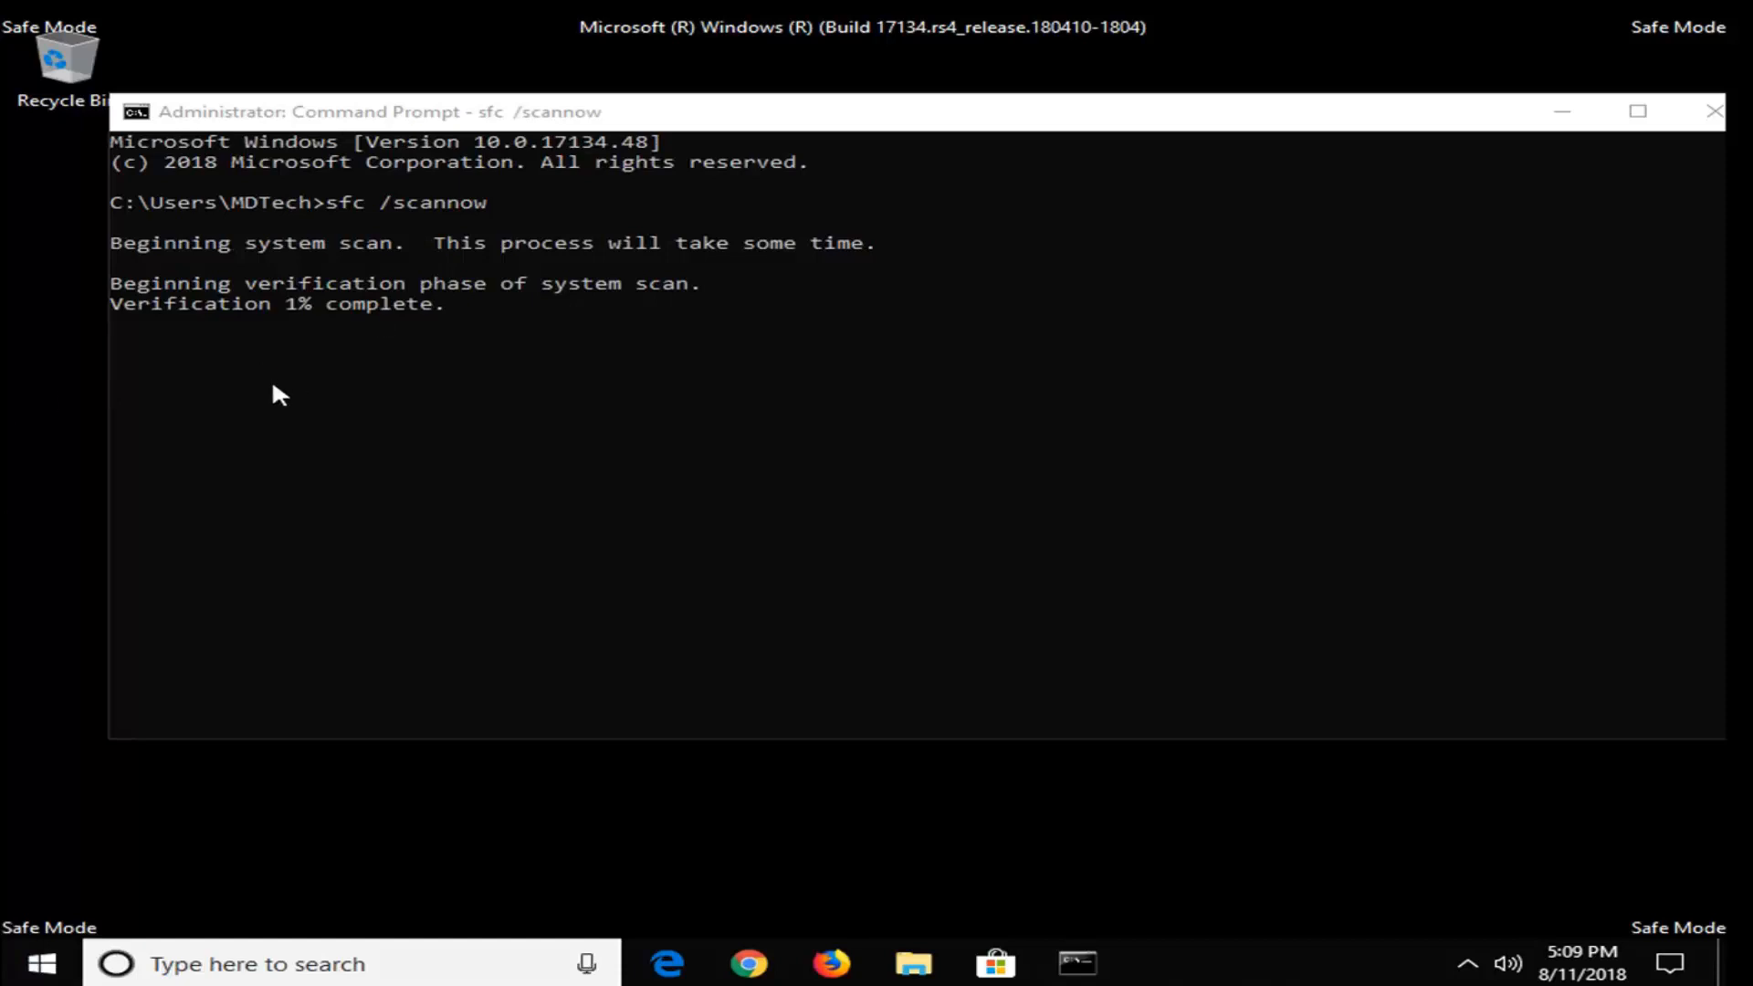
mouse_move(712, 389)
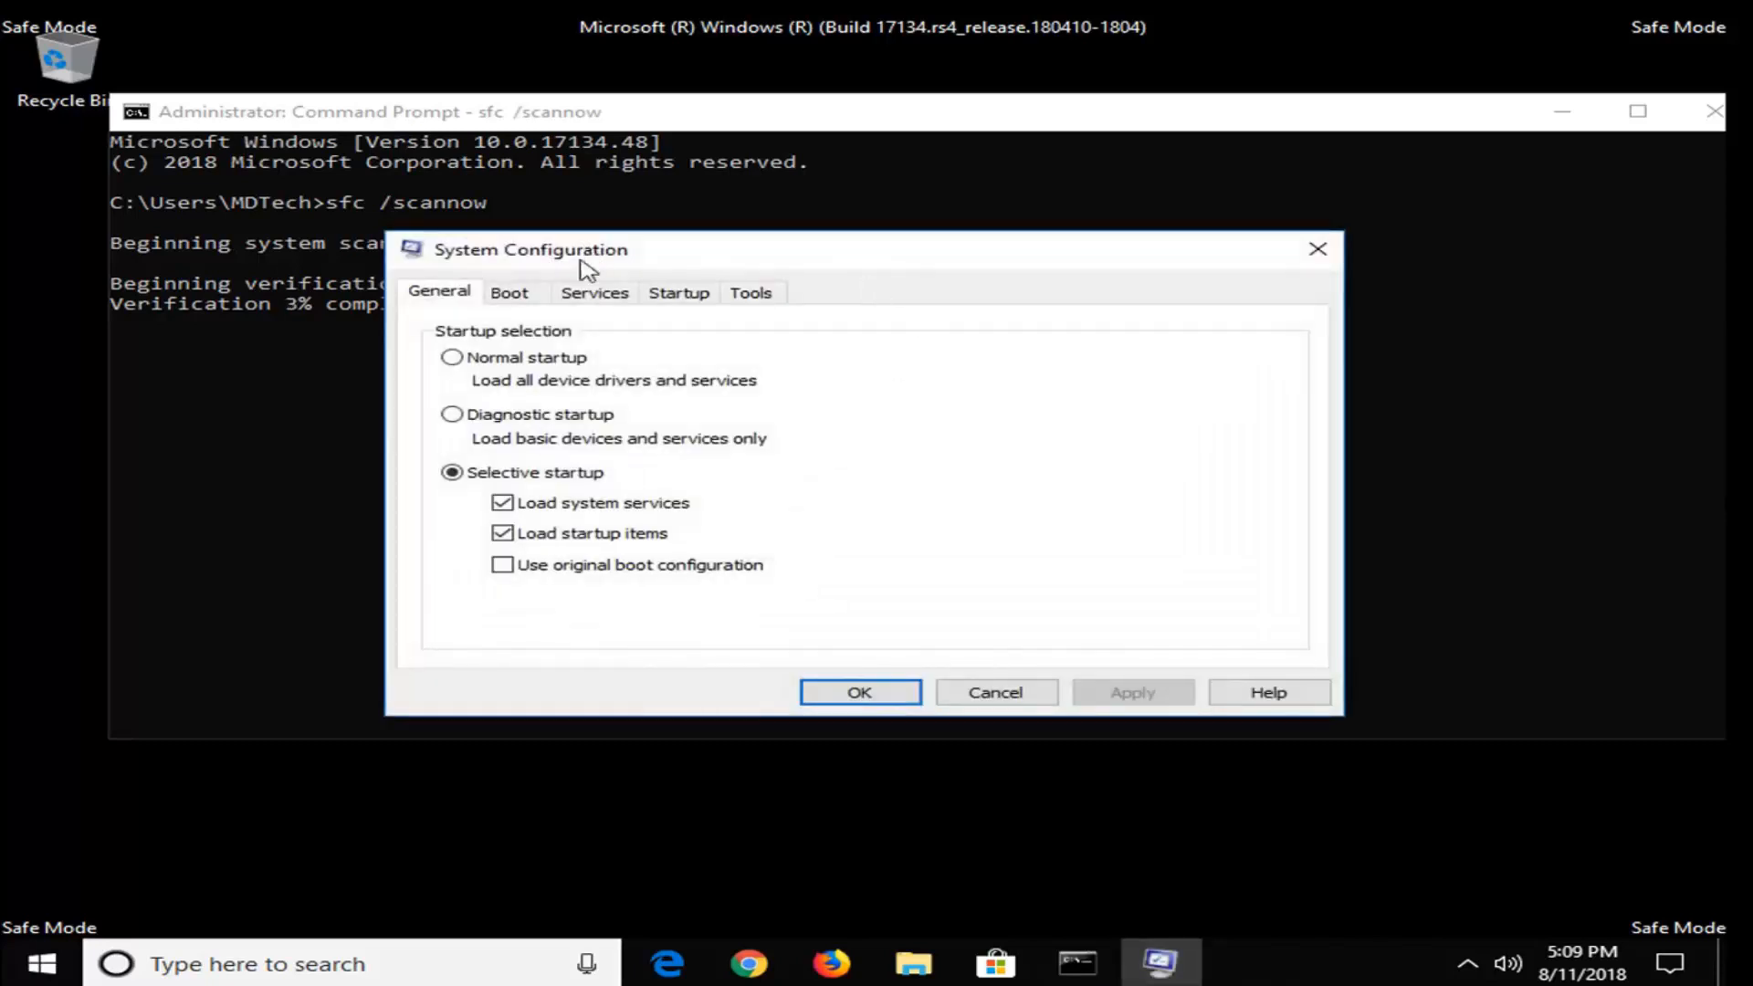
- Turn Safe boot off on the Boot settings, apply it, and exit without restarting
click(509, 293)
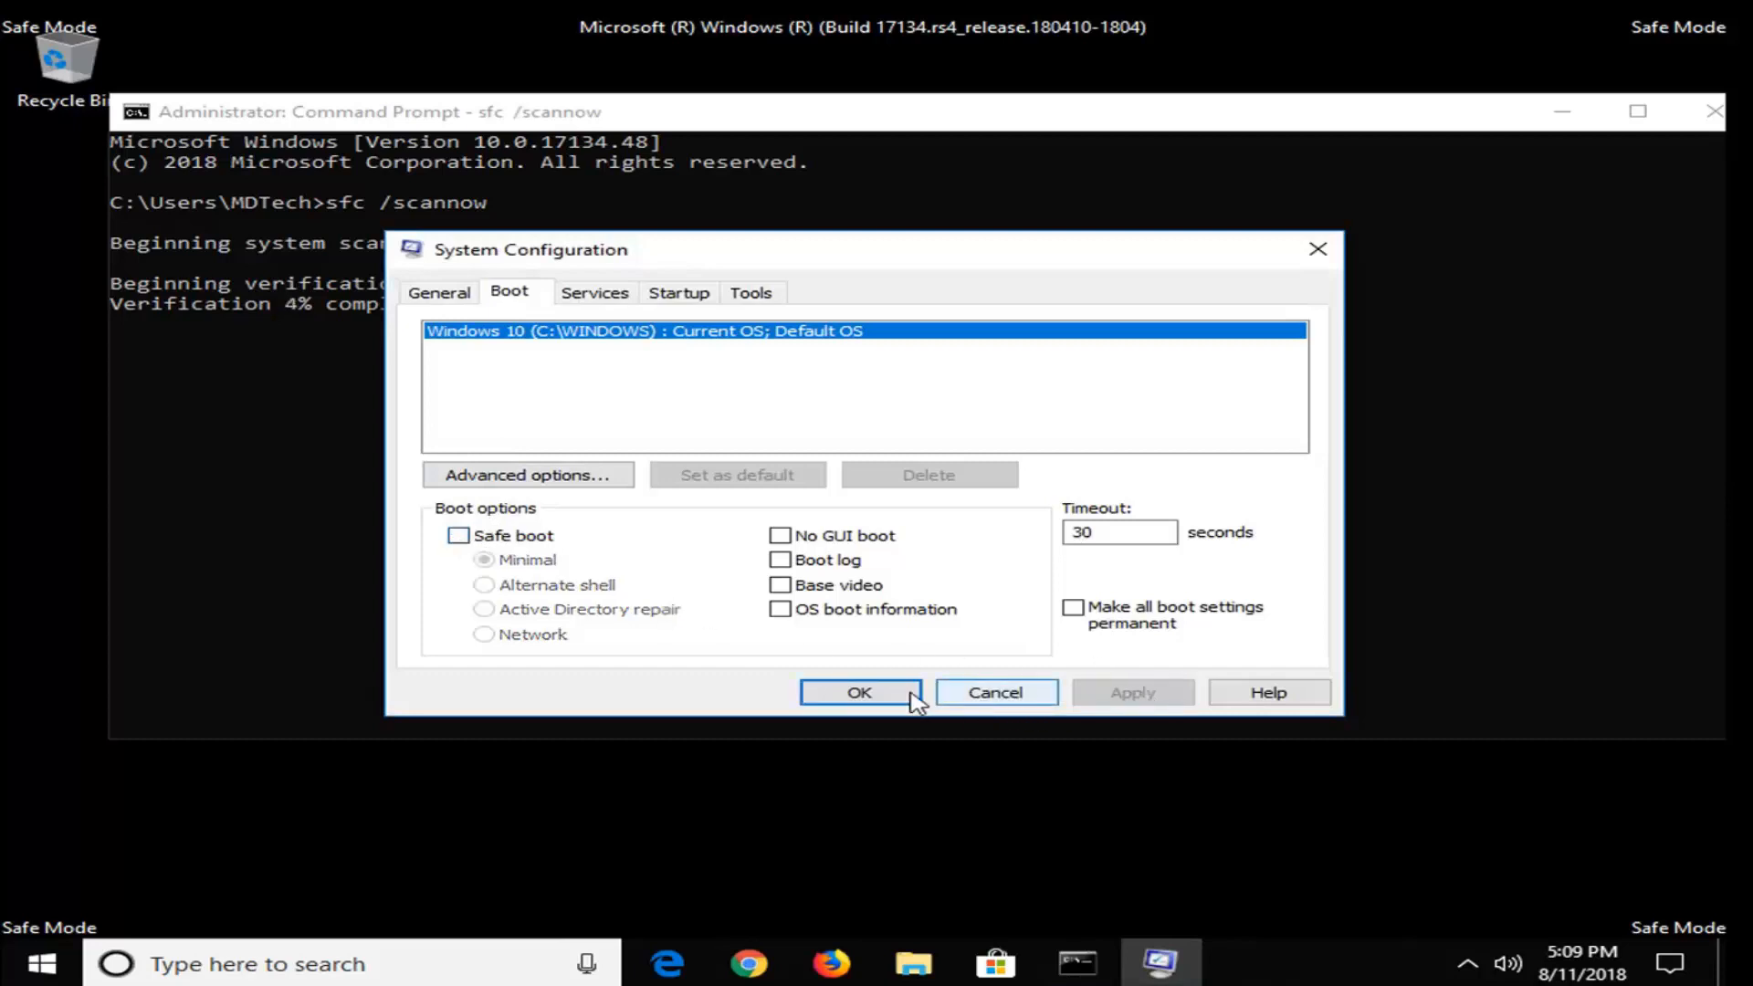
click(858, 692)
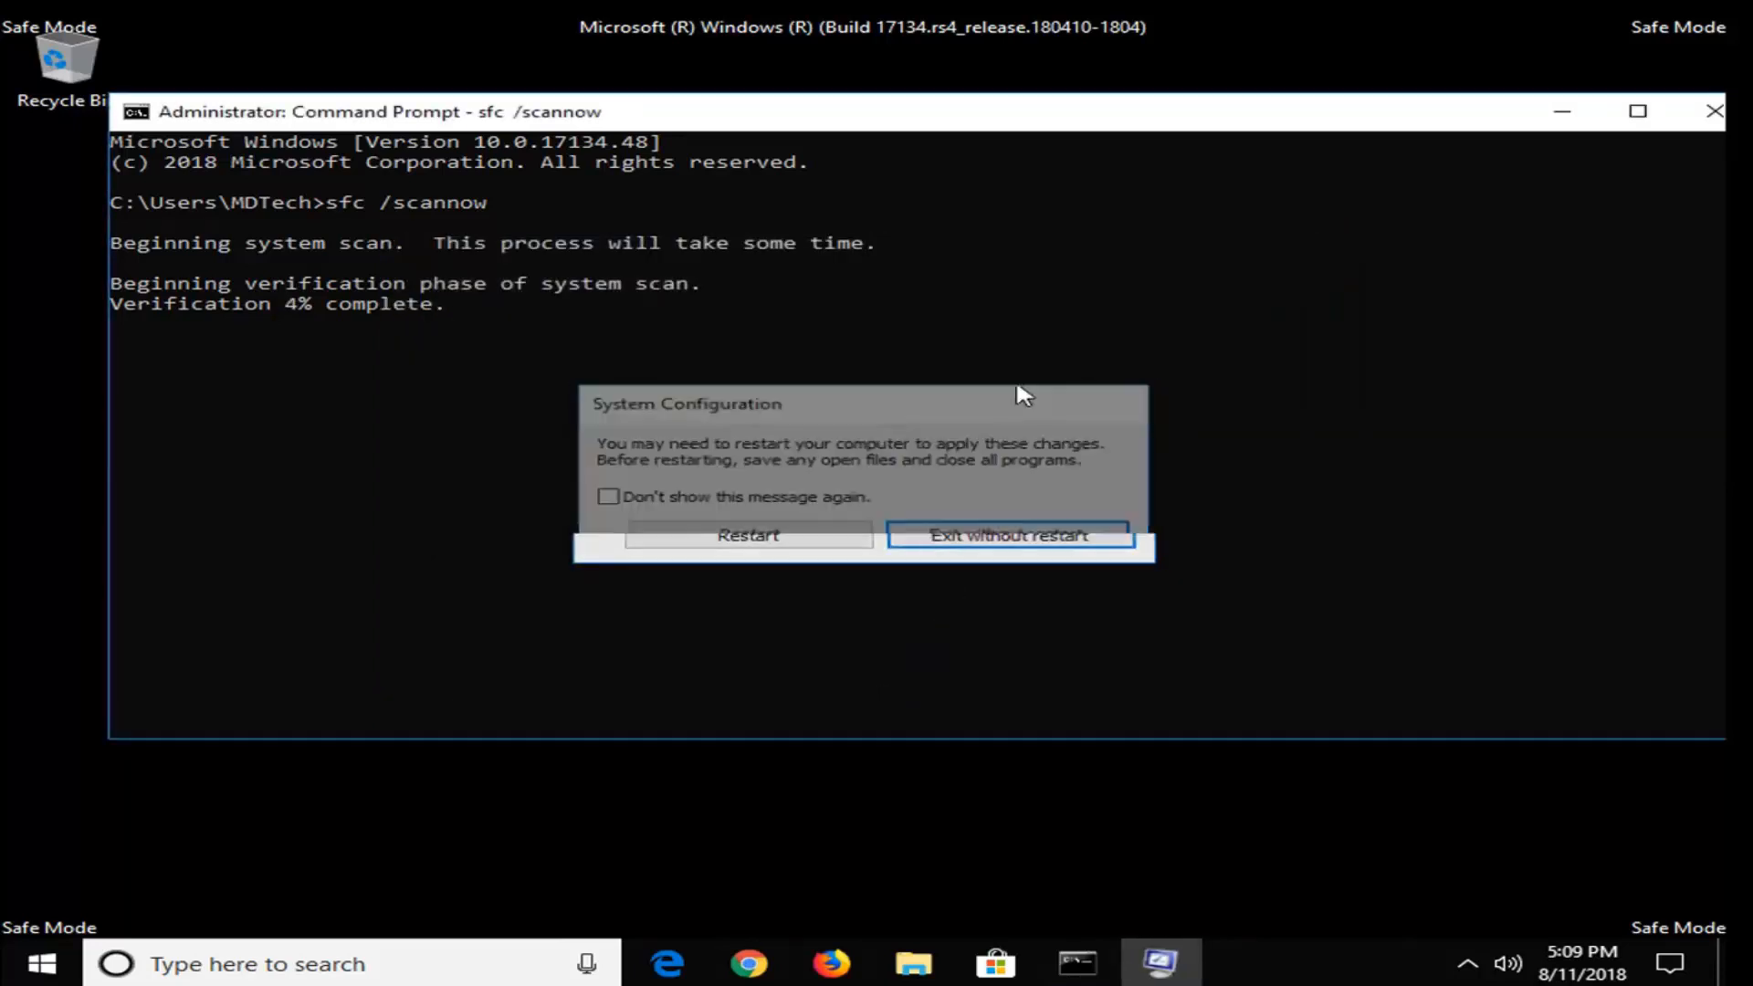
click(1008, 535)
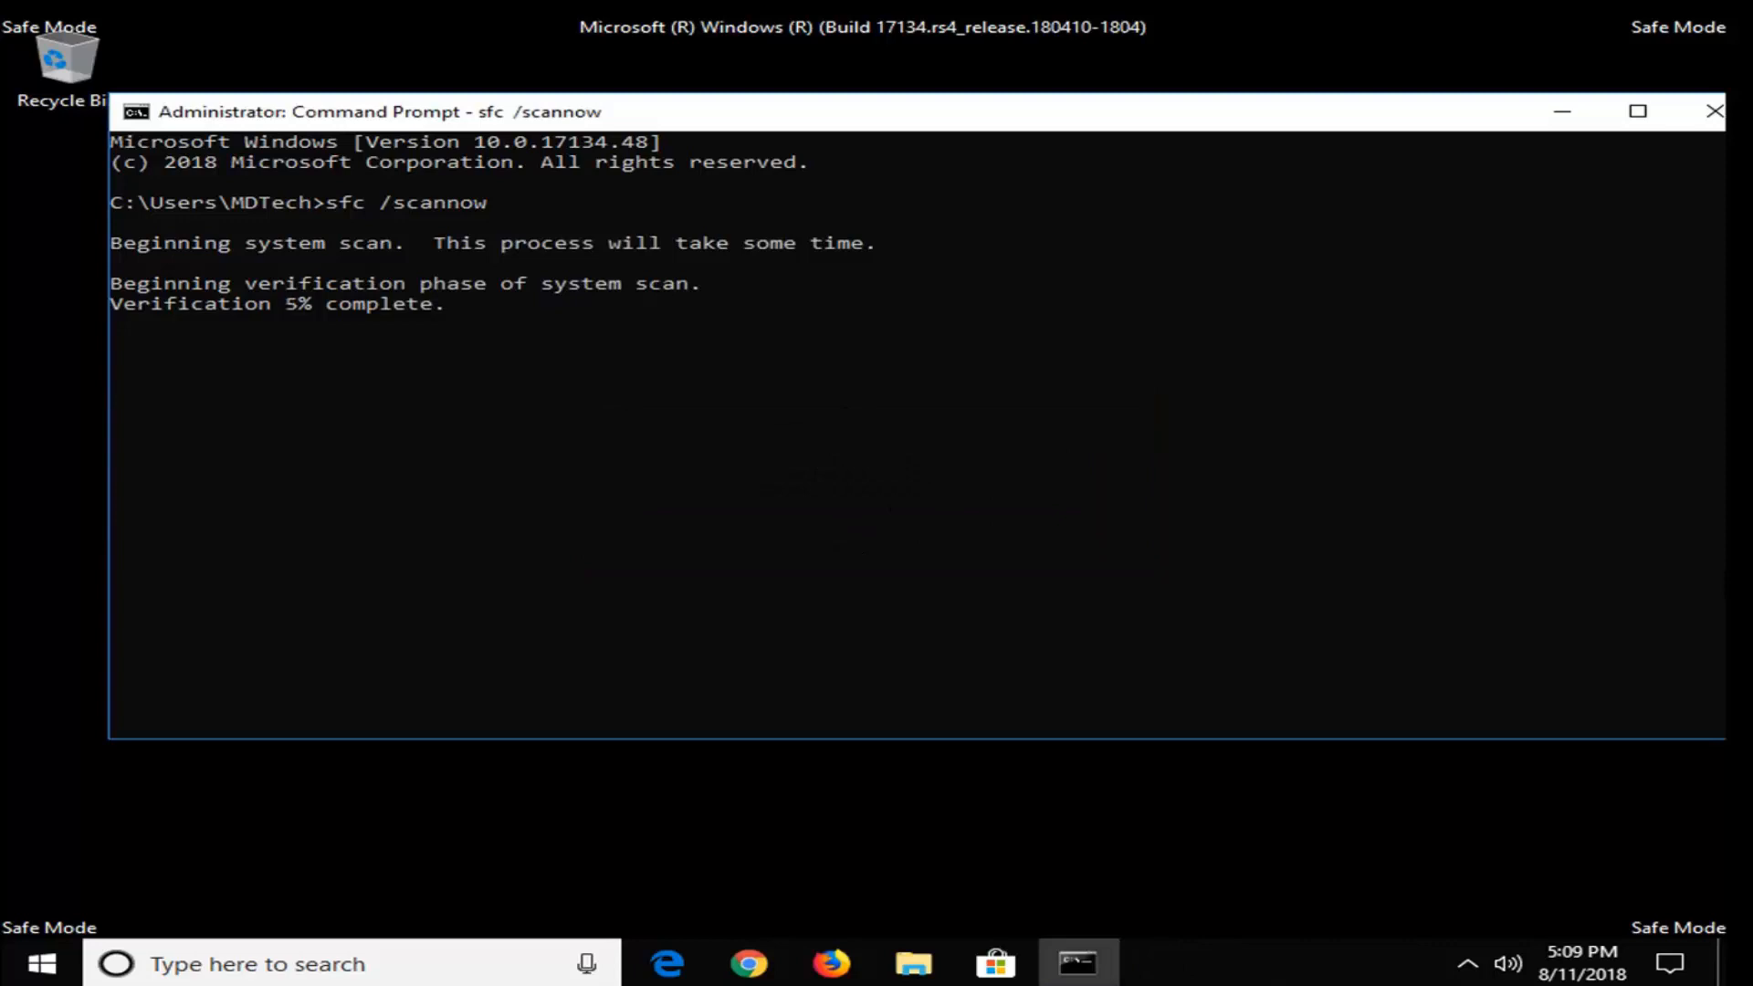